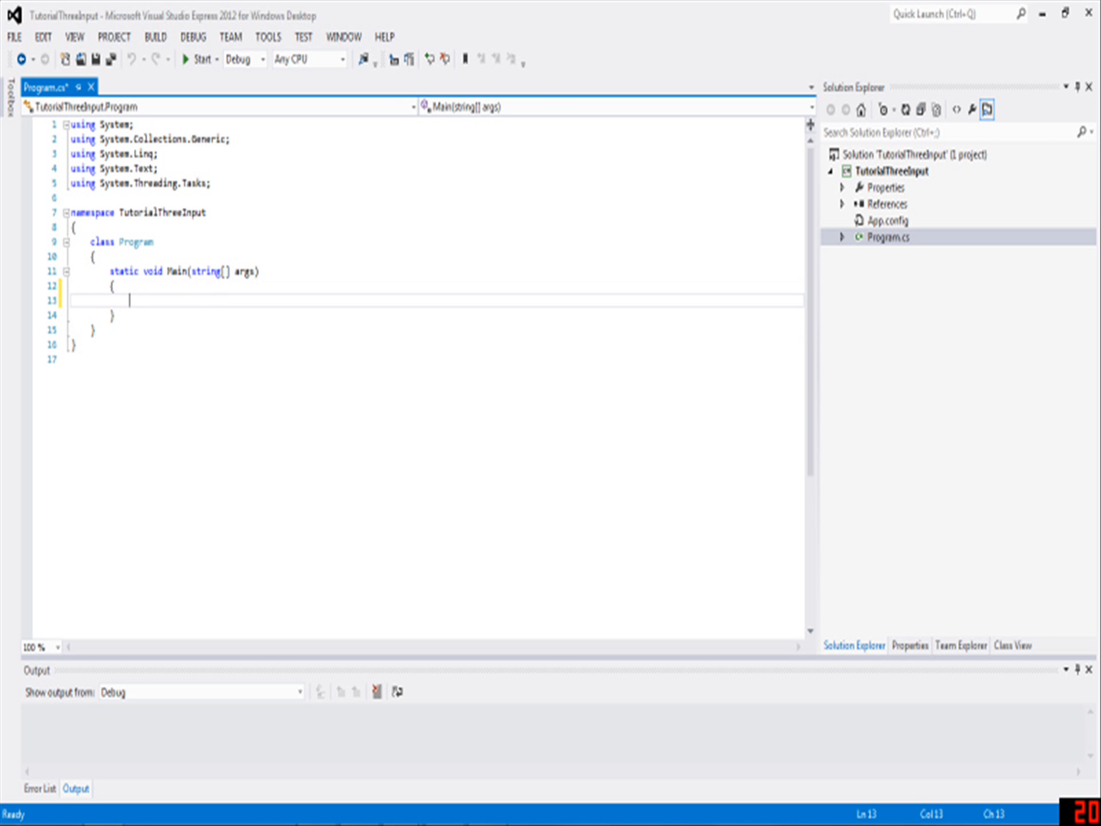
Declare string X in Main and start assigning it the text "Hello world!"
type("s")
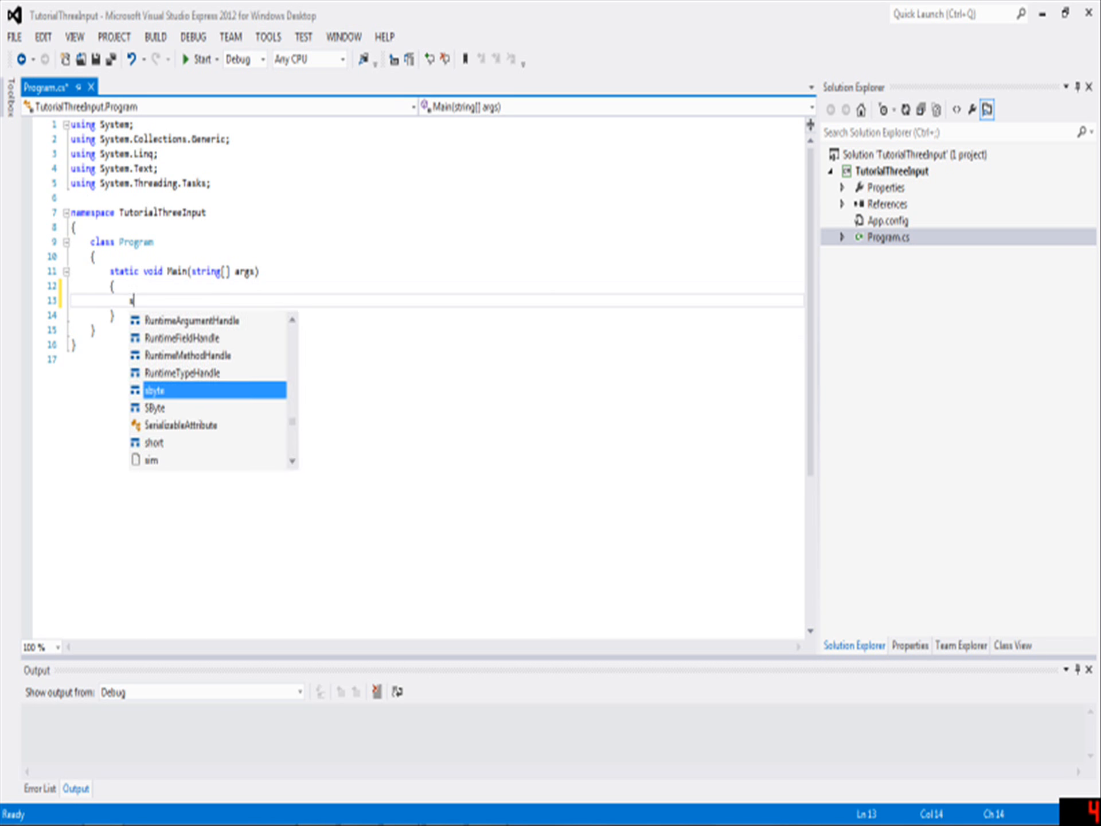
type("string X")
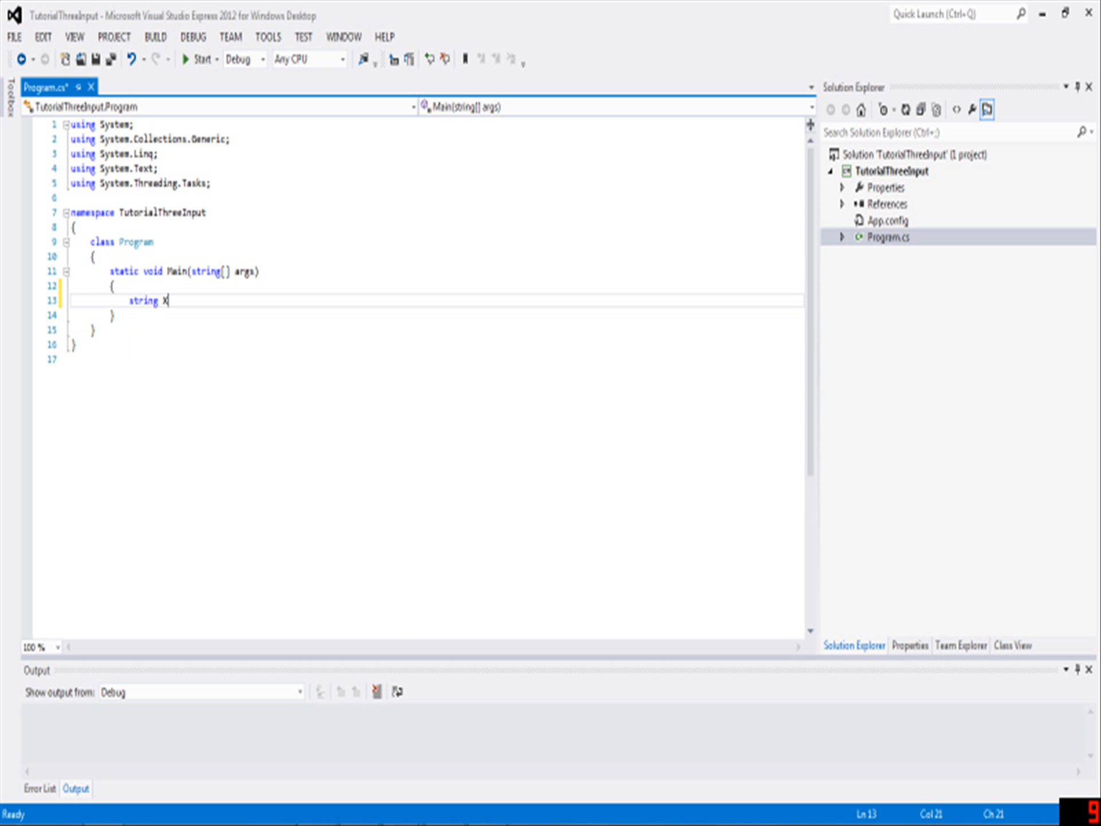
type("= \"")
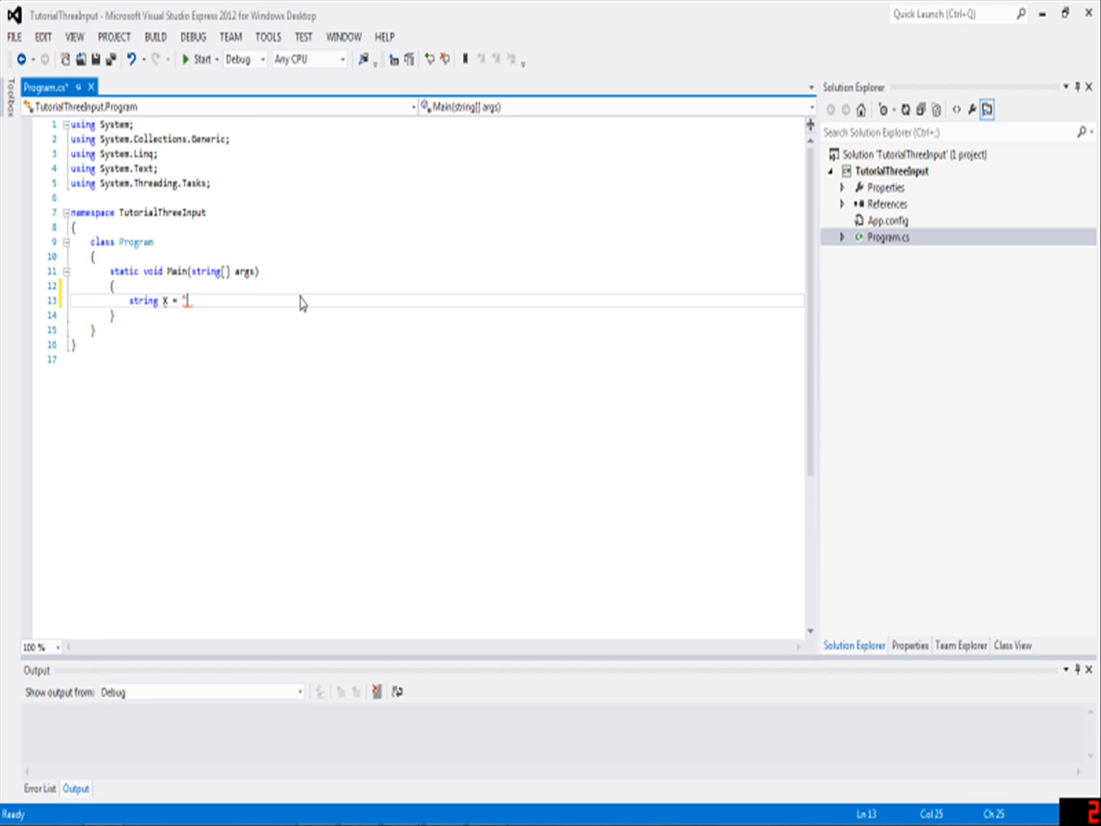
type("Me")
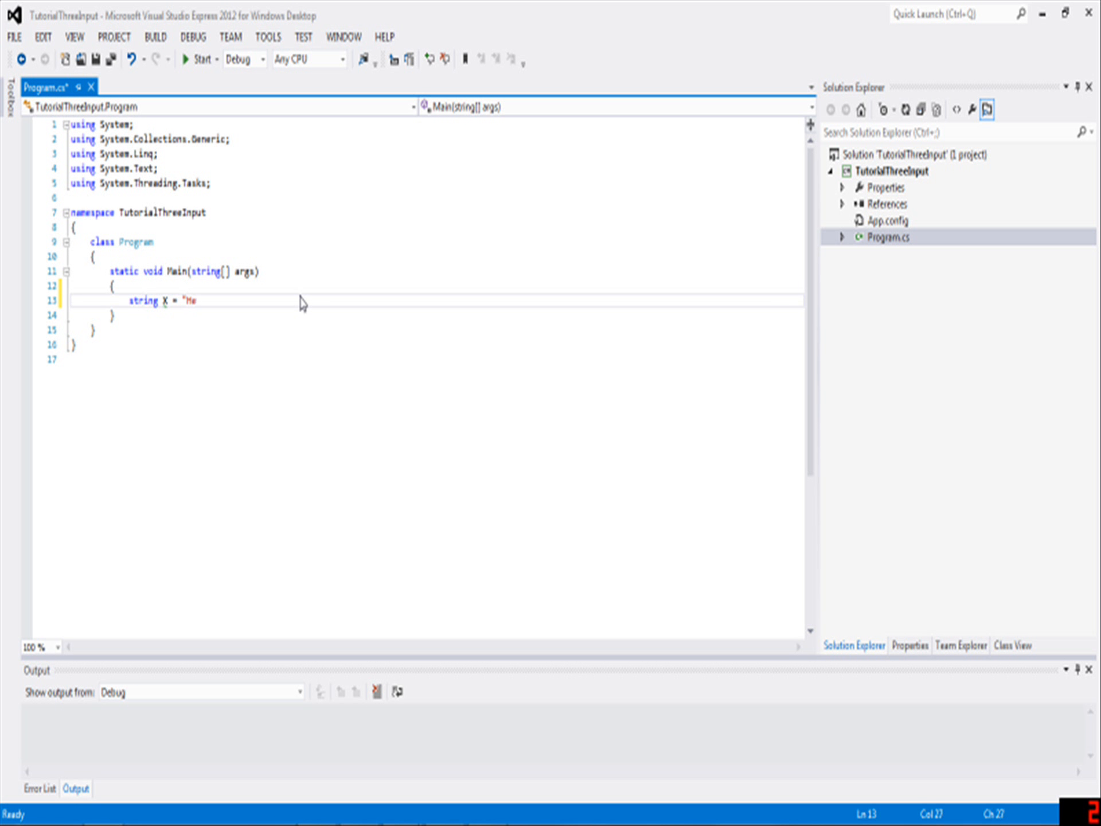
type("llo world")
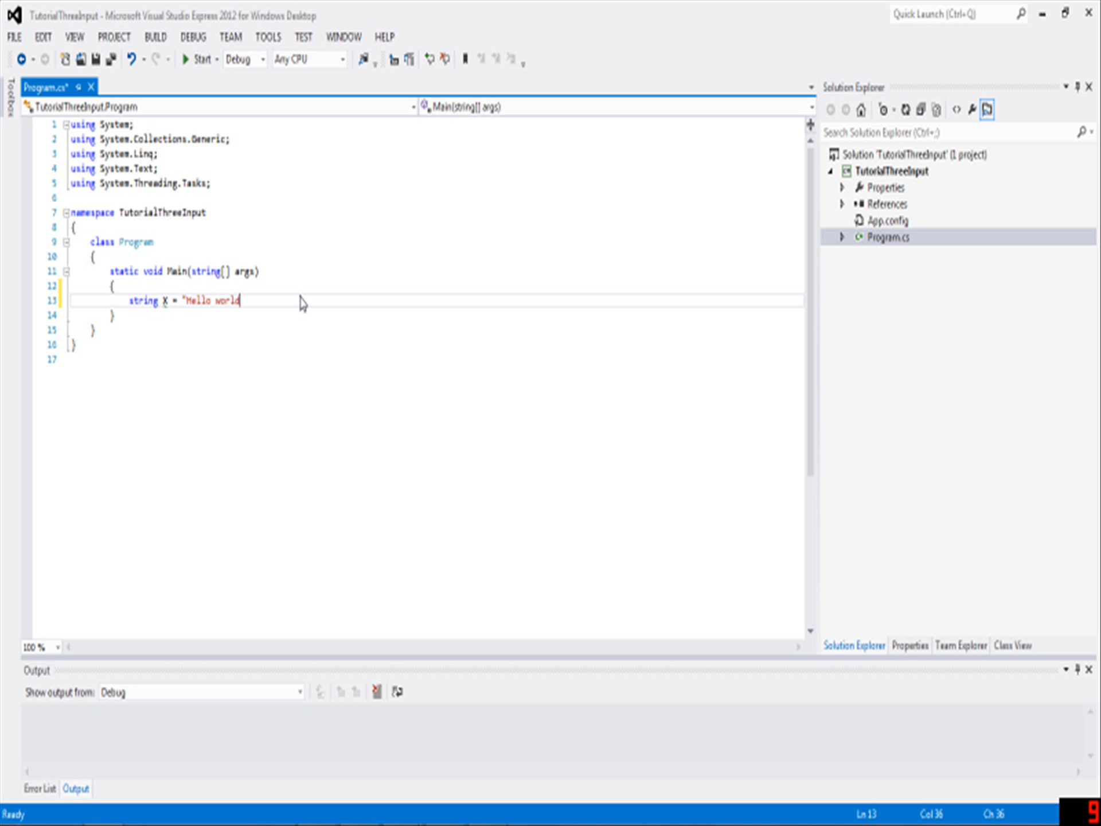
type("!")
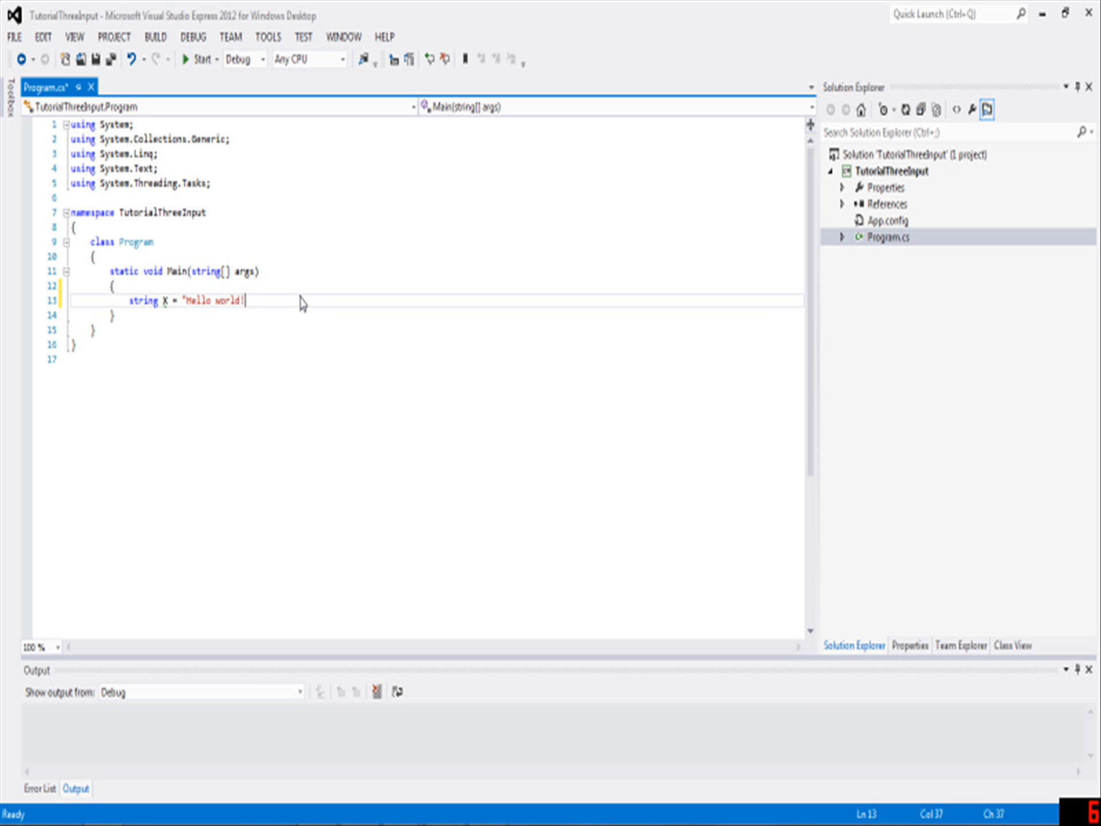
Replace the Hello world text with random filler letters as X's value
key("BackSpace")
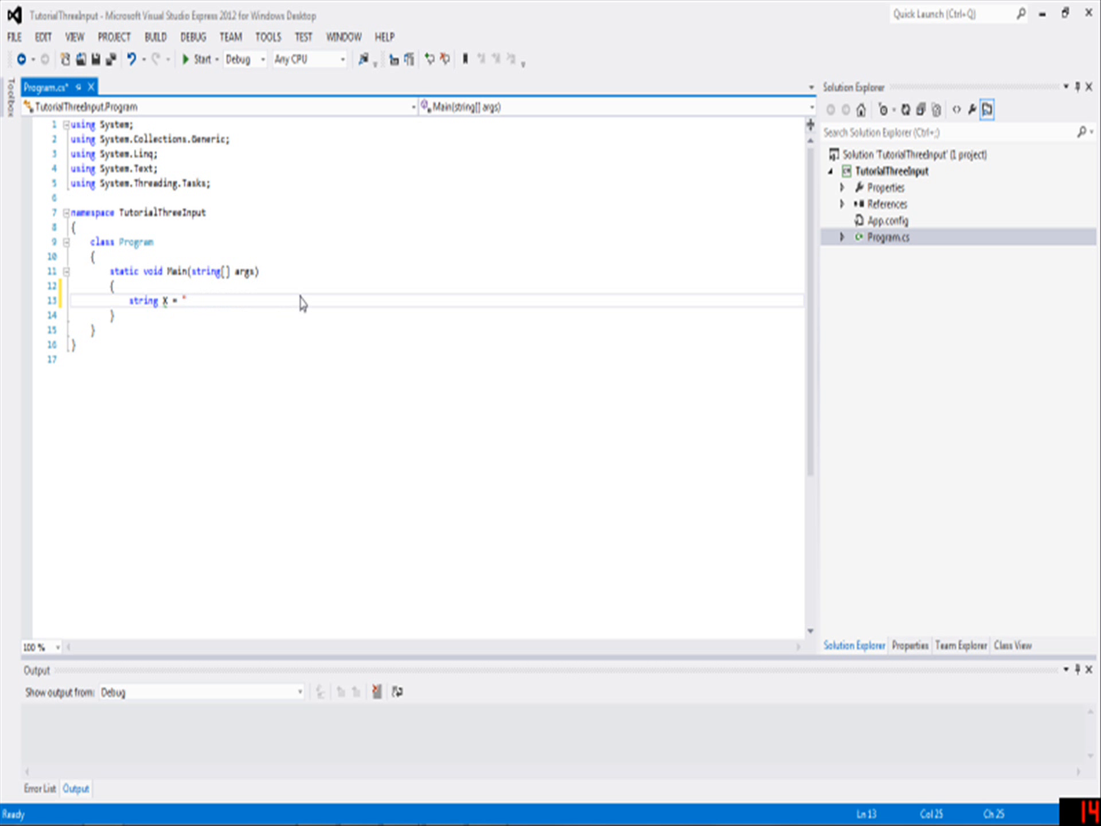
type("afklsdjfl;kajsdlkfjal;sdjfakl;sjdl;fk")
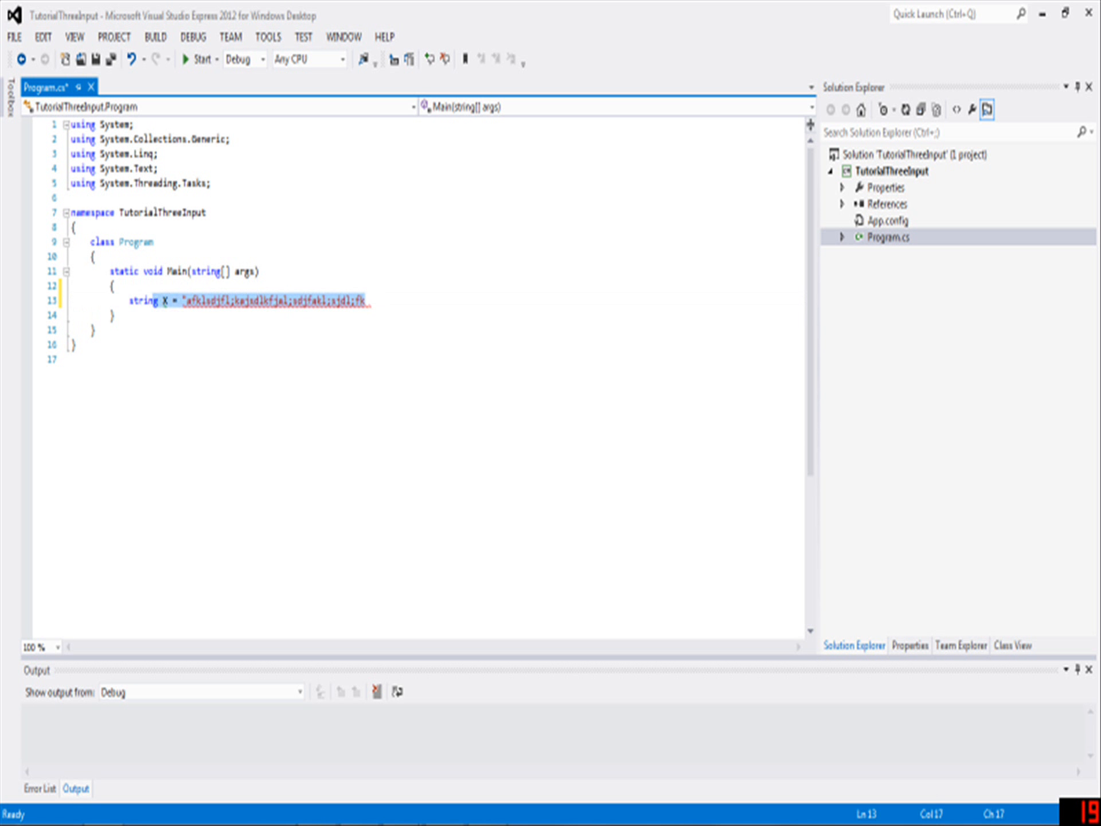
Clear the filler so the declaration reads string X = "";
key("Delete")
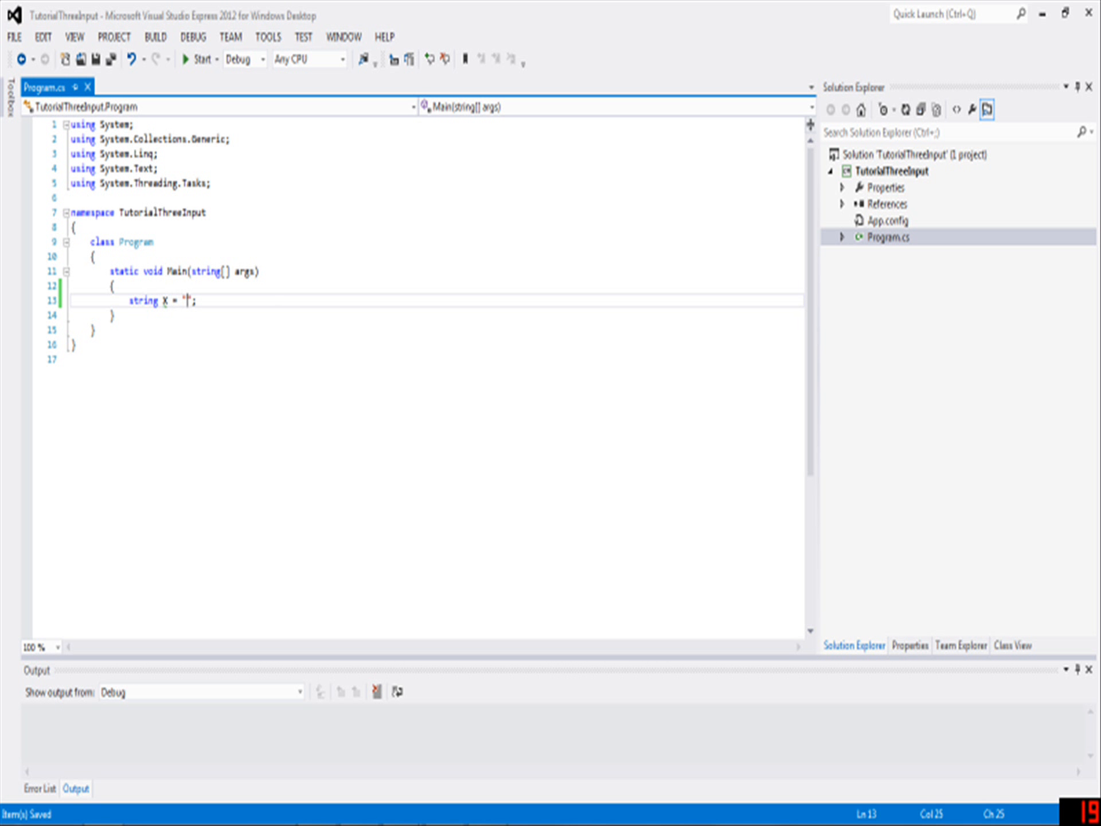
type("\\\"")
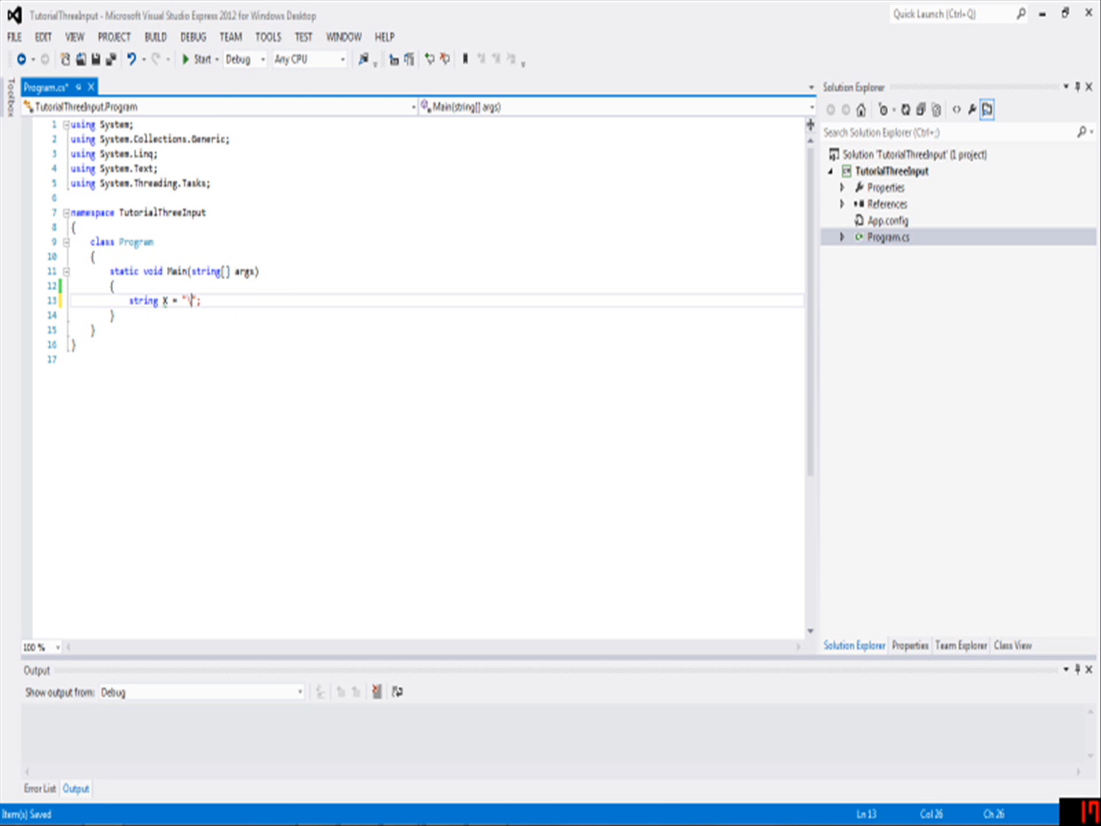
key("backspace")
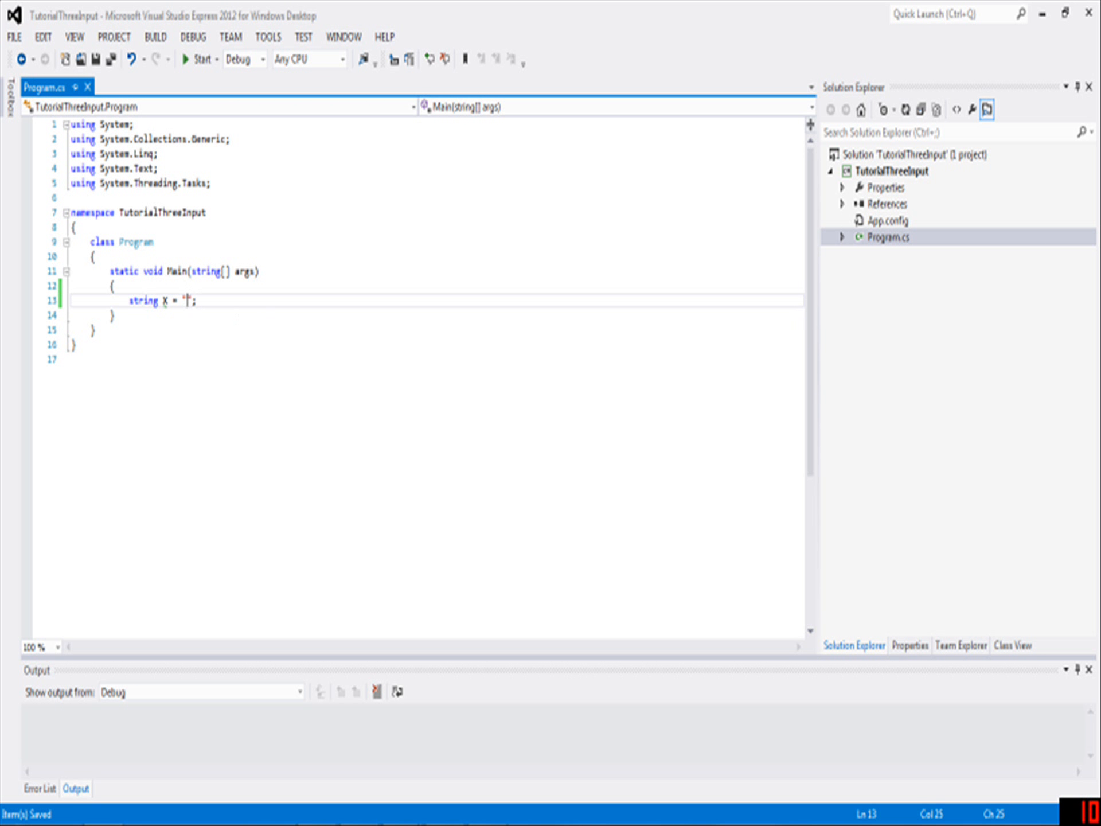
Add Console.WriteLine(X); and Console.ReadLine(); below the declaration
type("c")
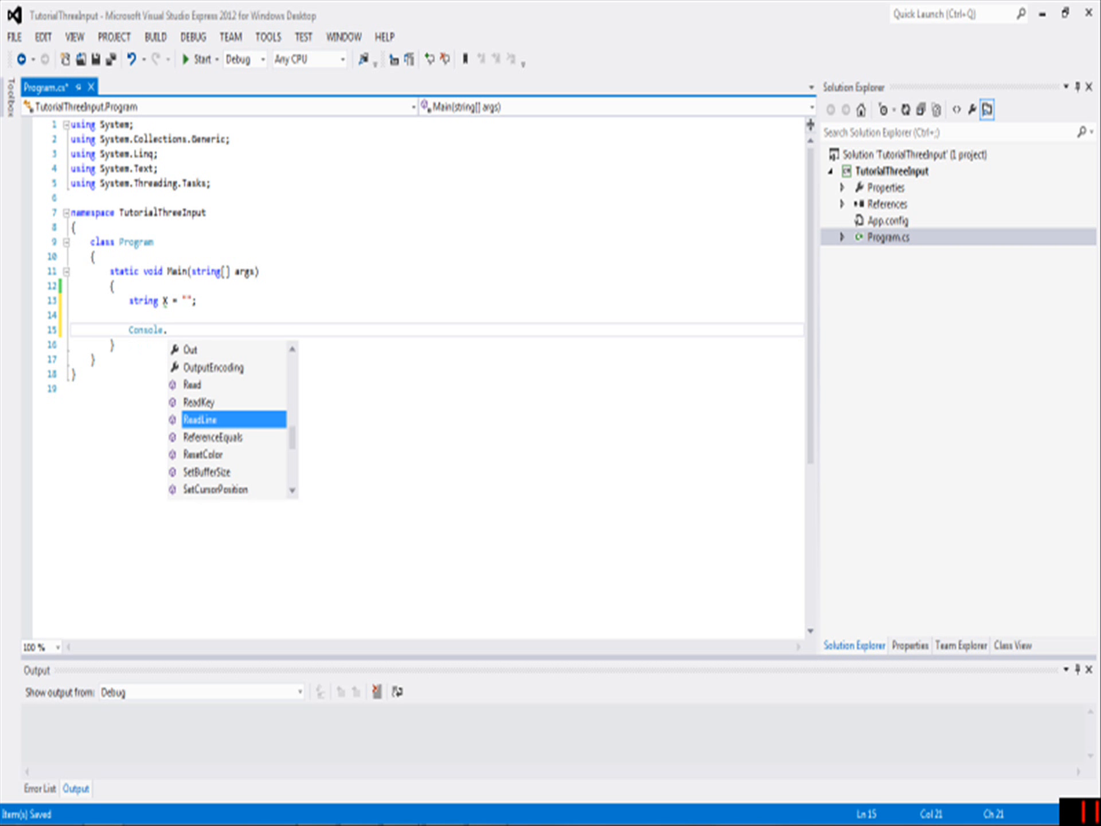
type("WriteLine(X);")
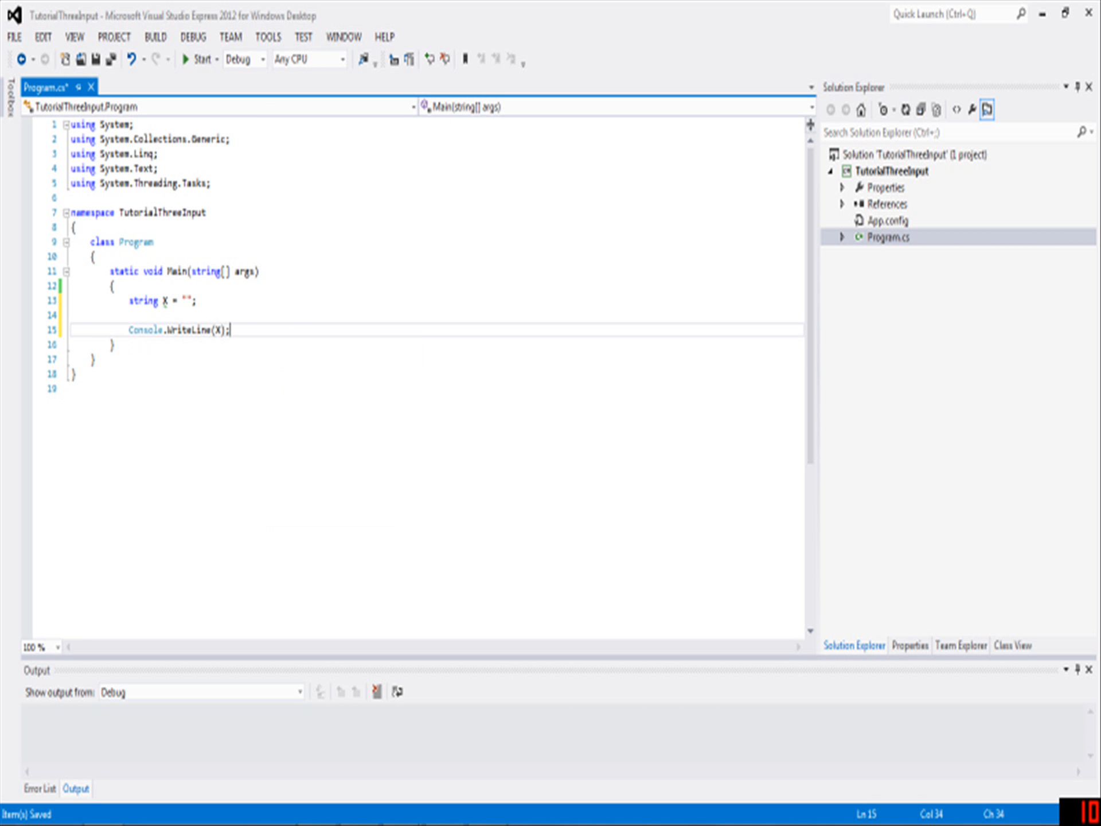
type("Console.Write")
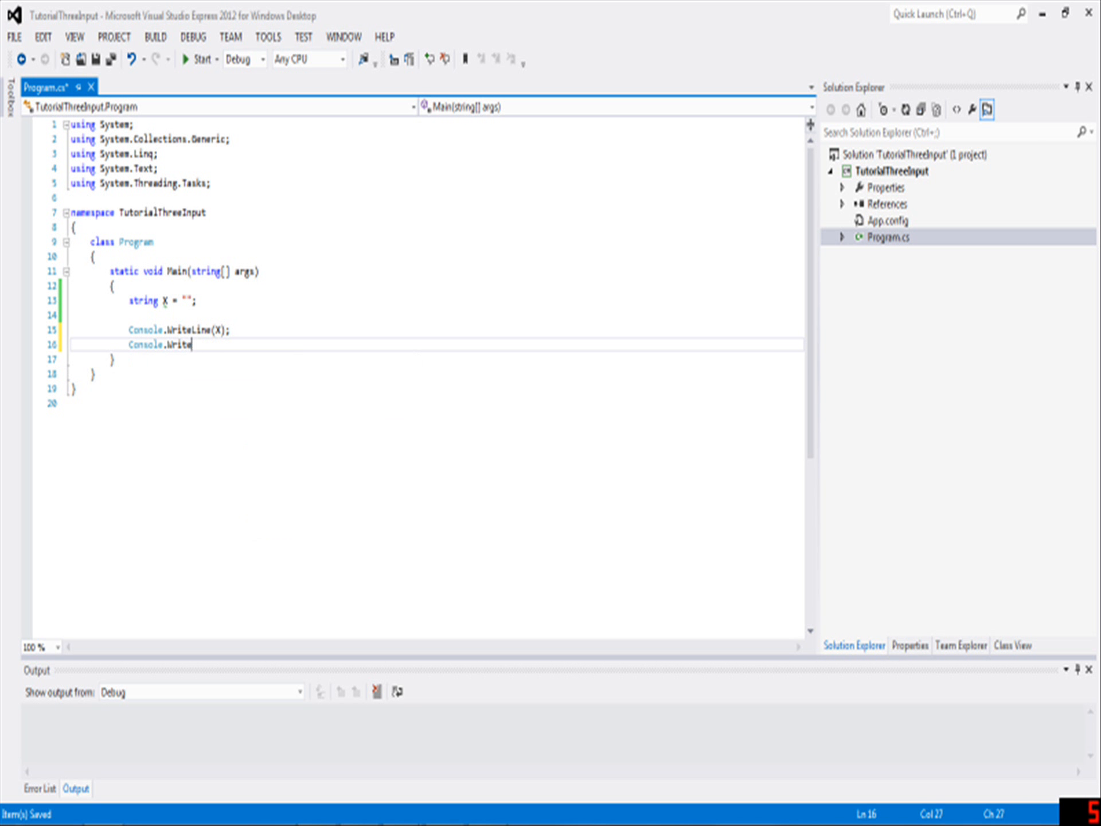
type("ReadLine();")
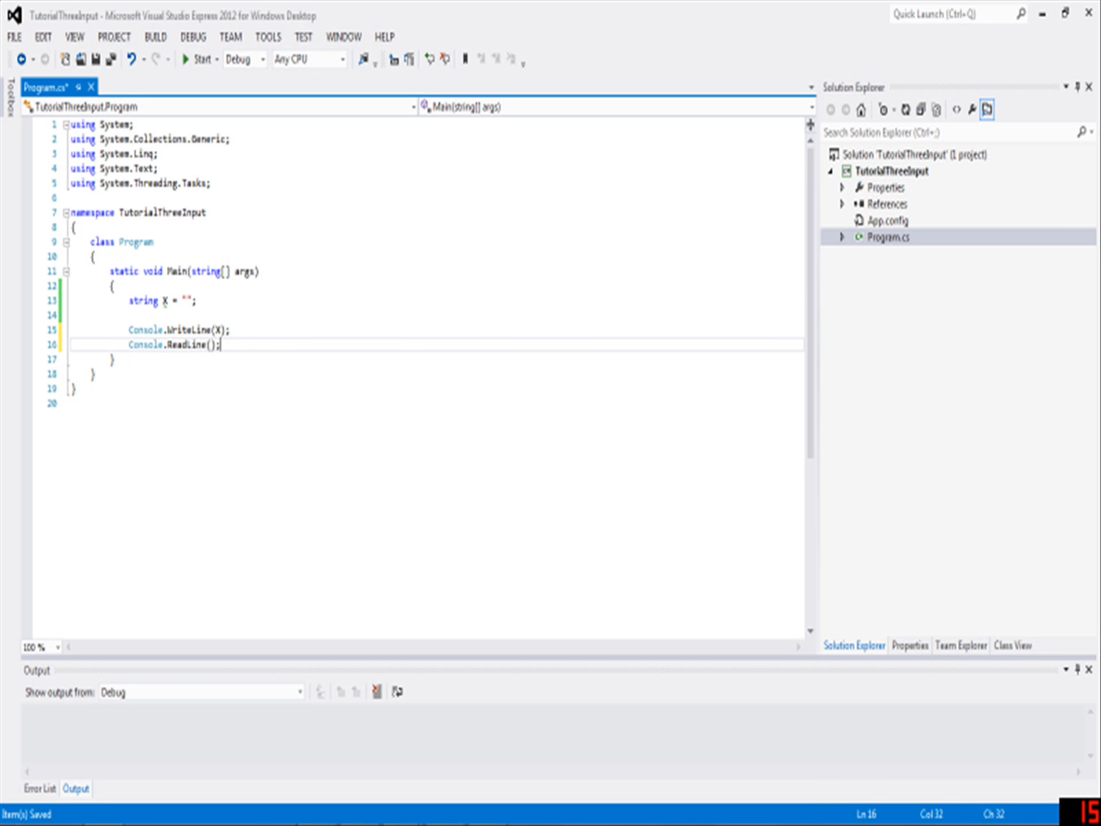
Run the program, rerun it with X set to "fasdf", then return to empty X
left_click(199, 59)
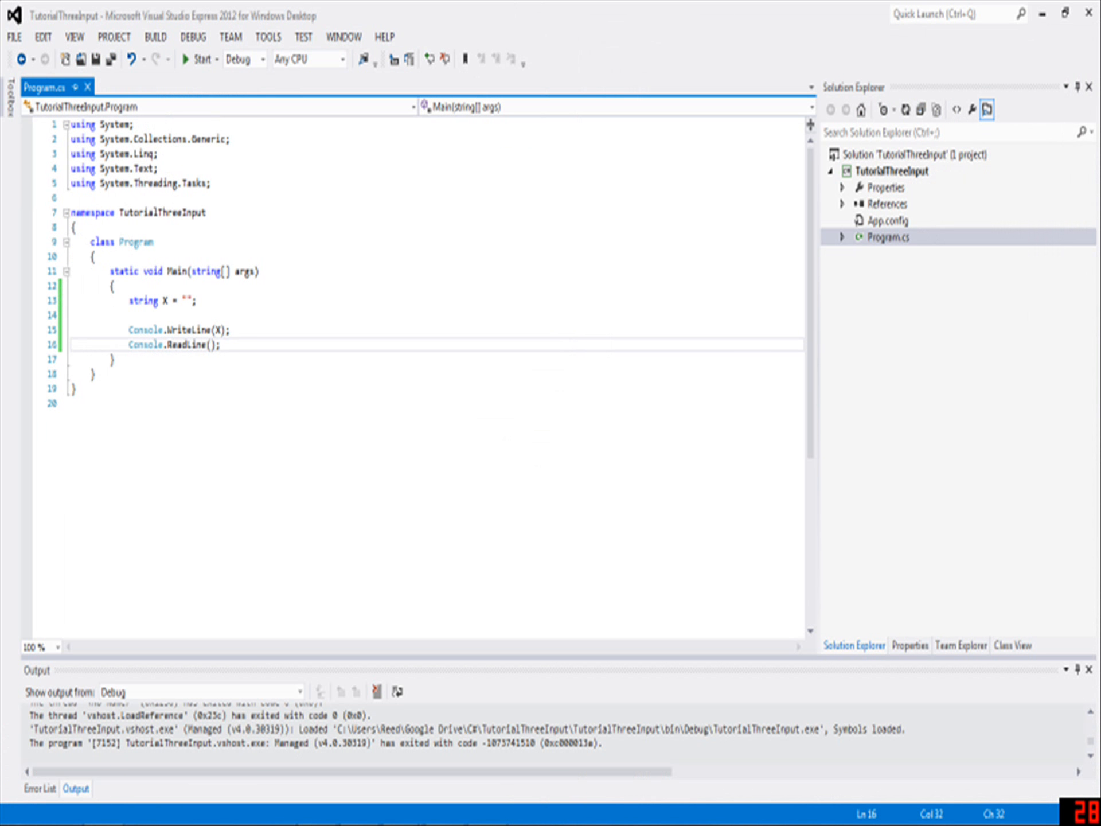
type("fasdf")
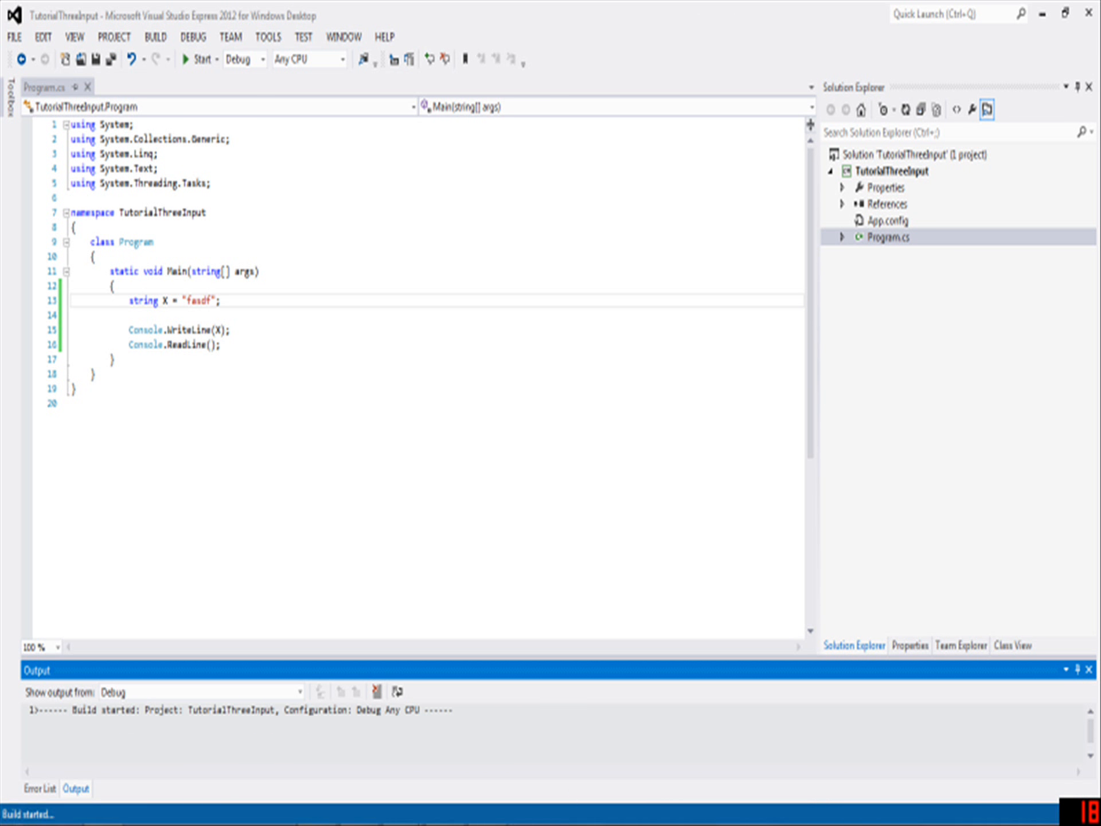
left_click(201, 59)
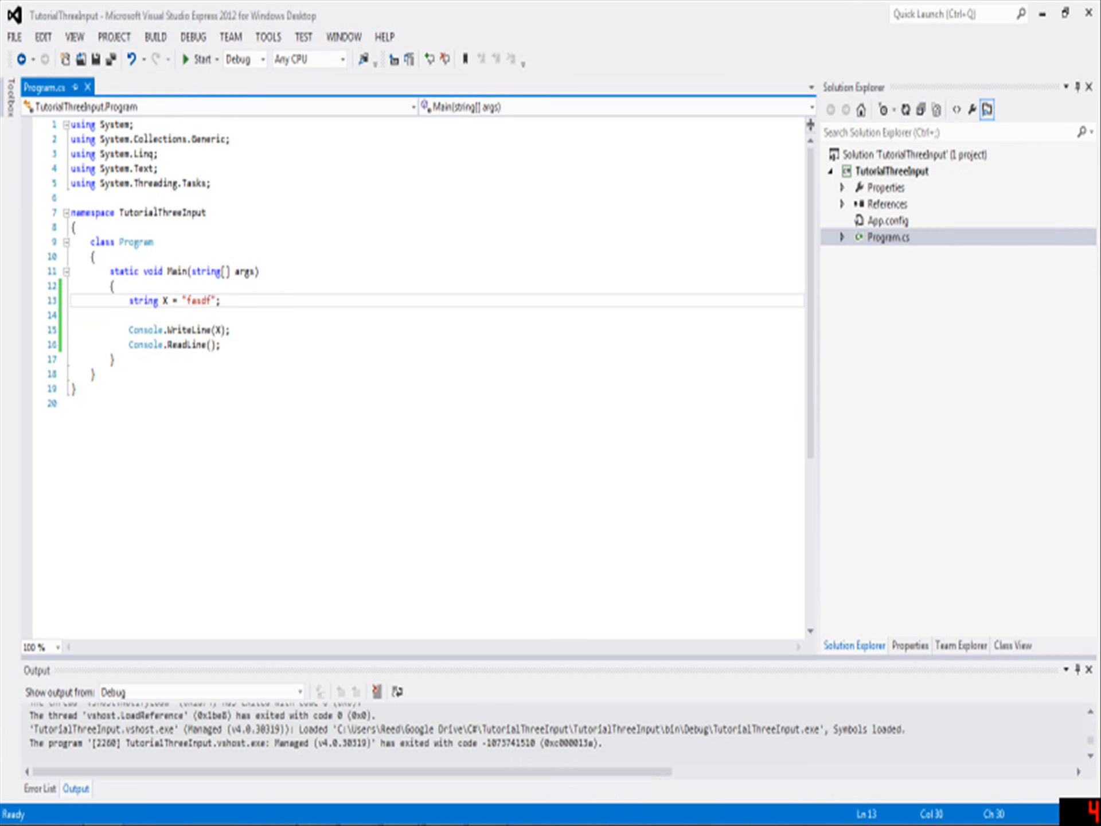
left_click(220, 329)
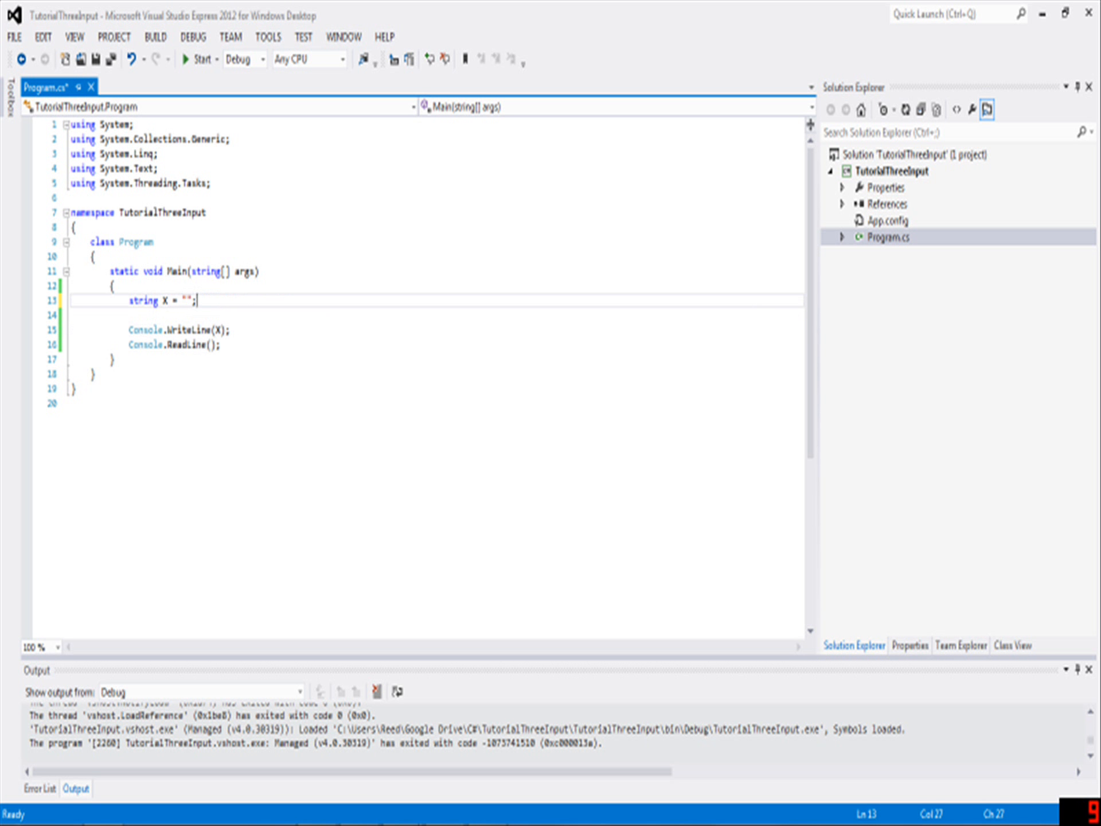
Insert X = Console.ReadLine(); above the print statement so X comes from input
key("enter")
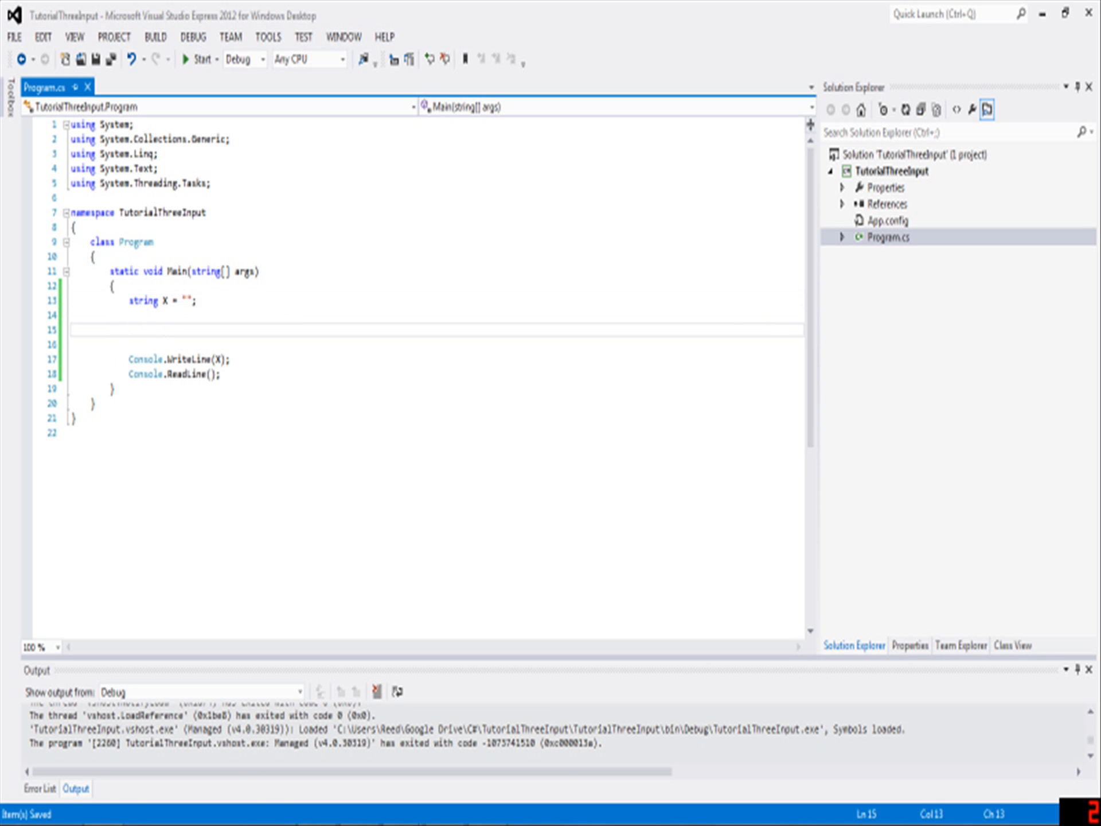
mouse_move(143, 300)
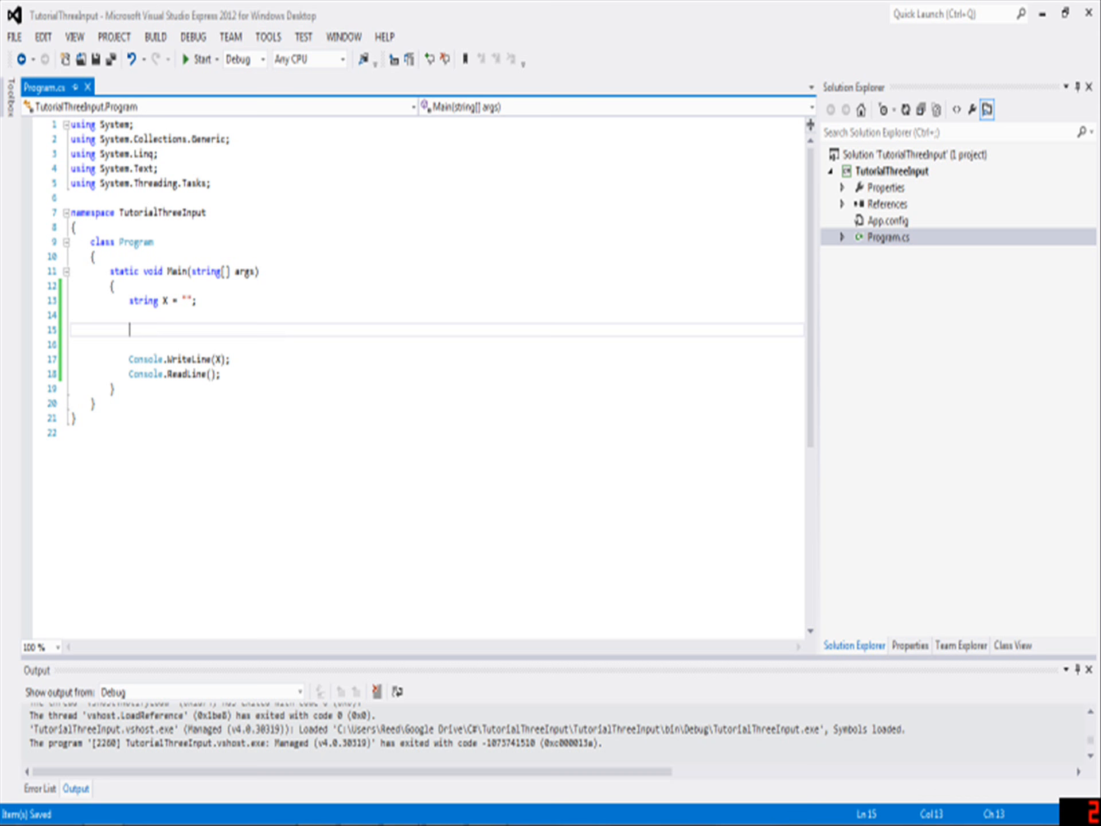
type("X")
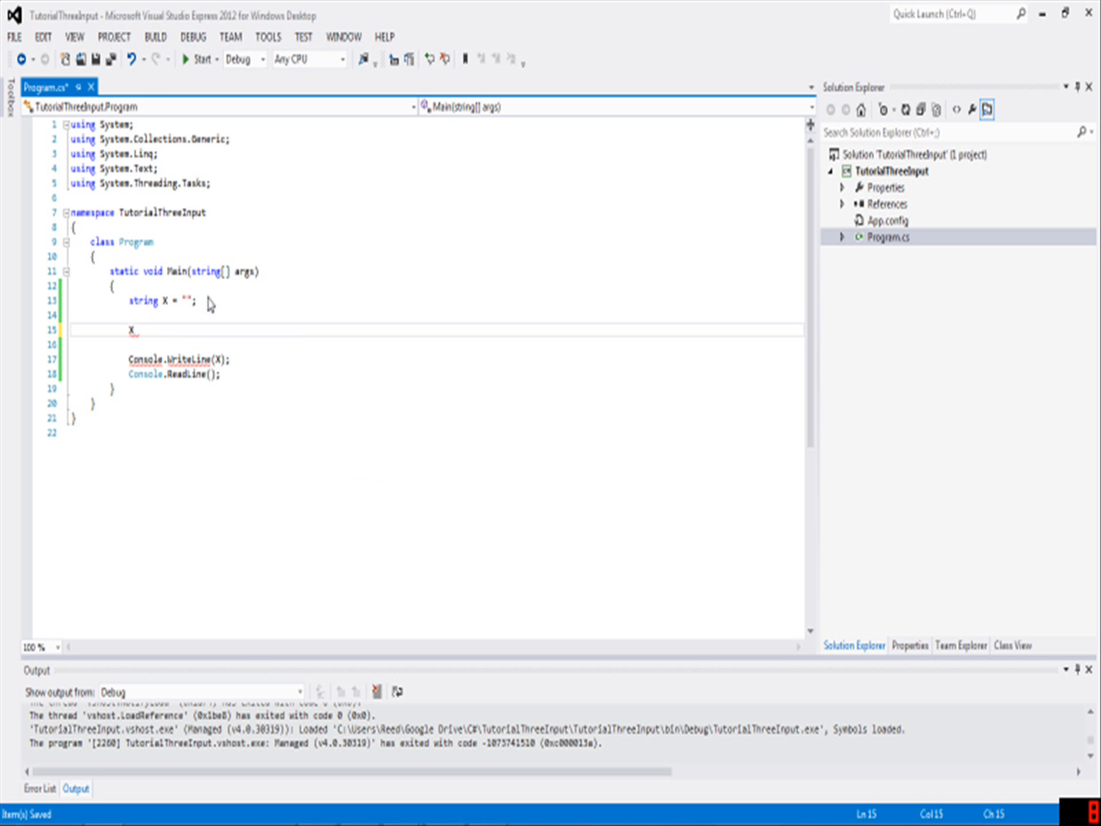
type("=")
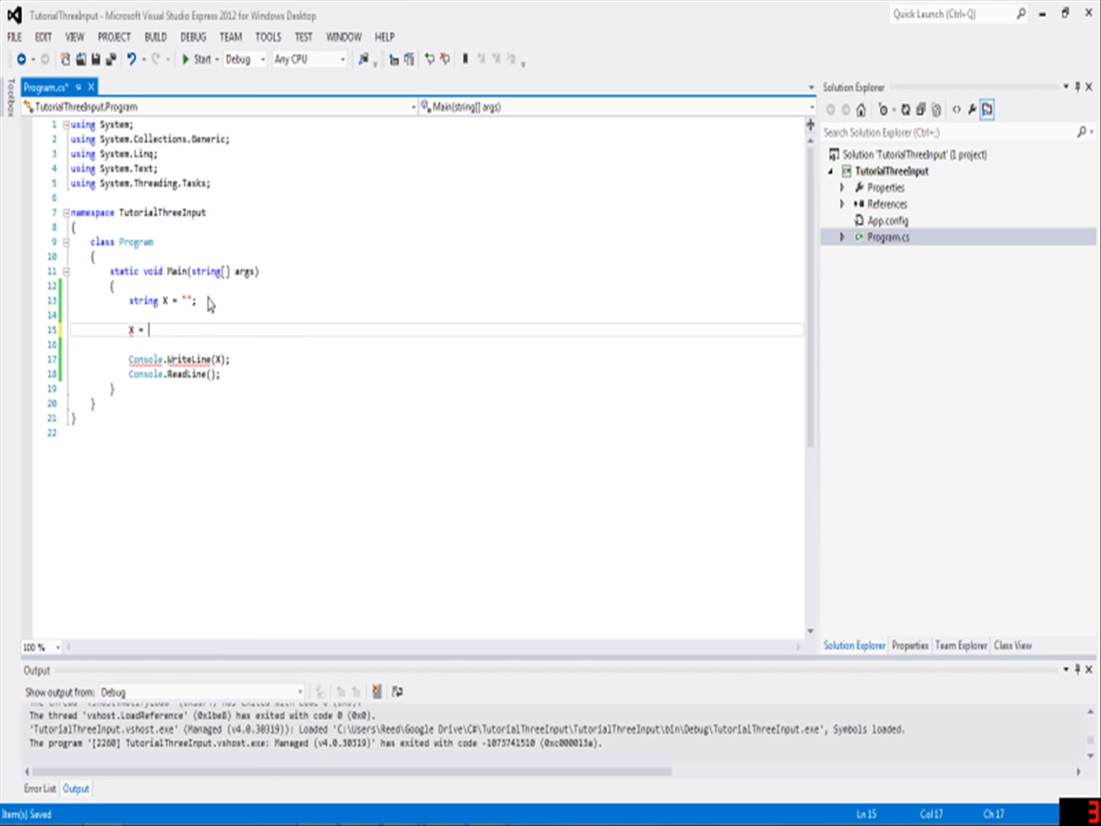
type("Console.ReadLine(")
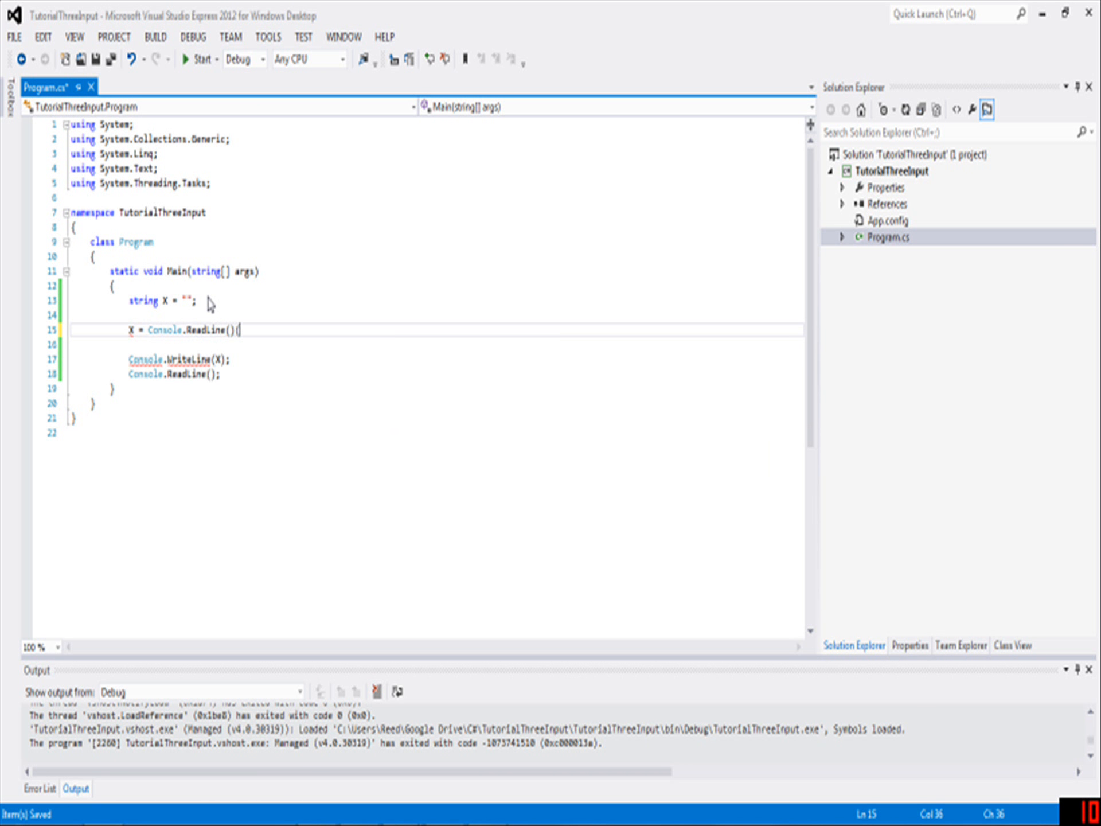
type(";")
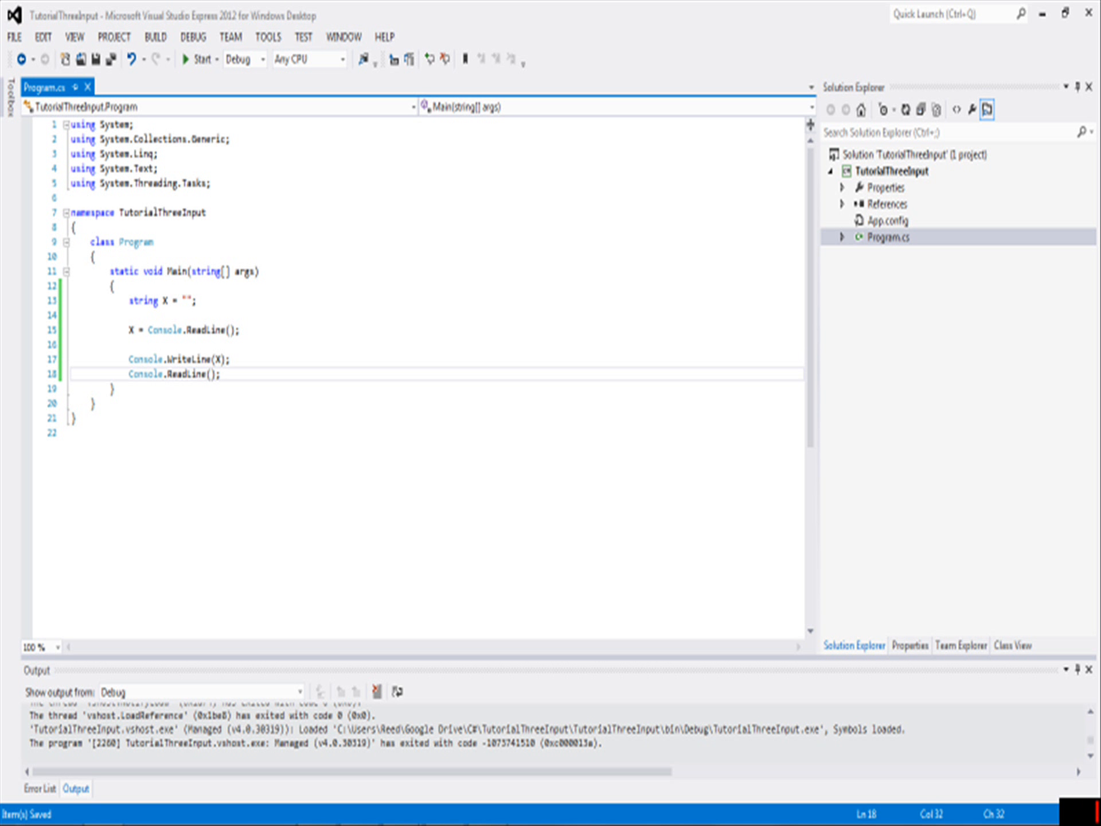
Run the echo program again so it finishes with exit code 0
left_click(219, 373)
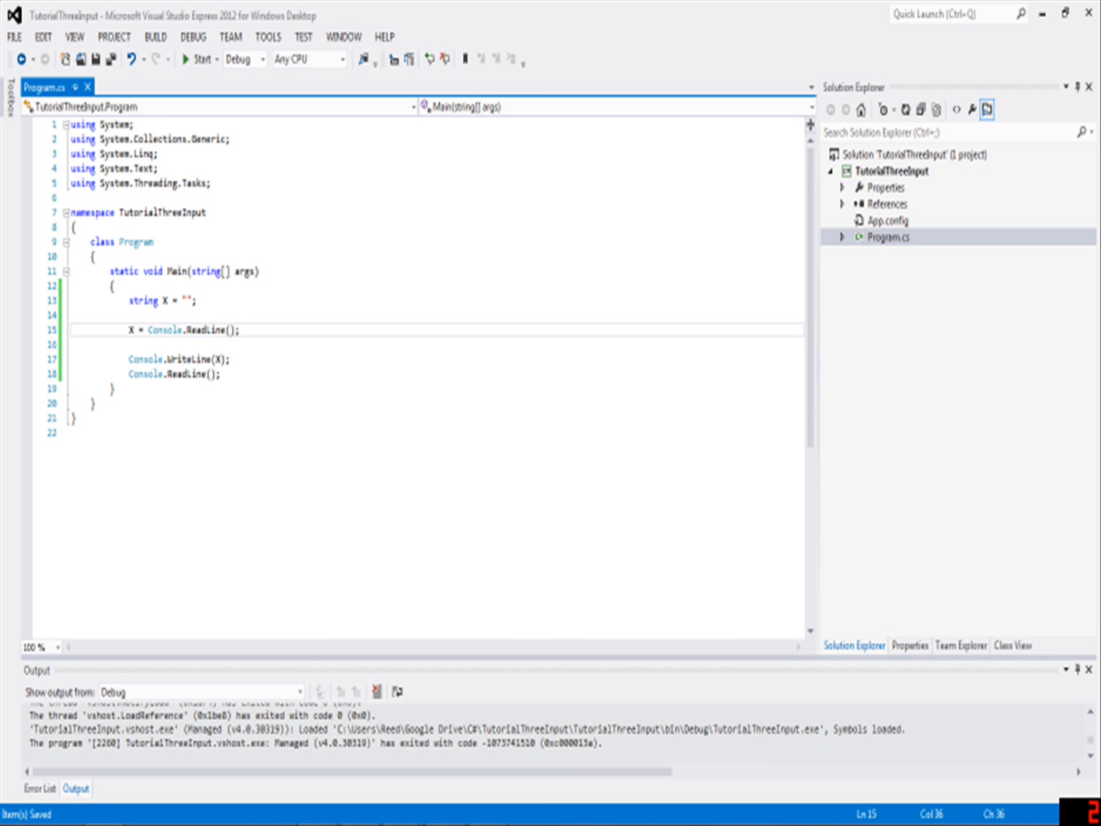
left_click(237, 330)
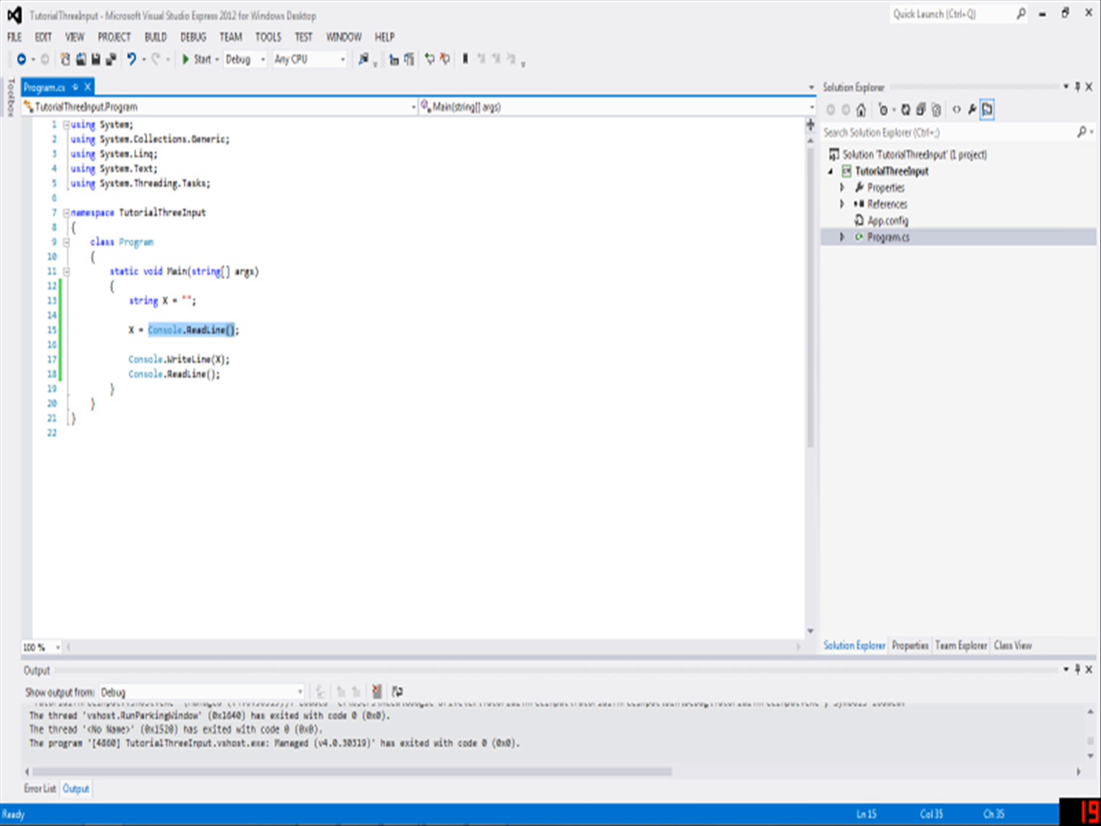
Try quoting Console.ReadLine() to see the error, revert it, and rebuild the solution up to date
left_click(162, 330)
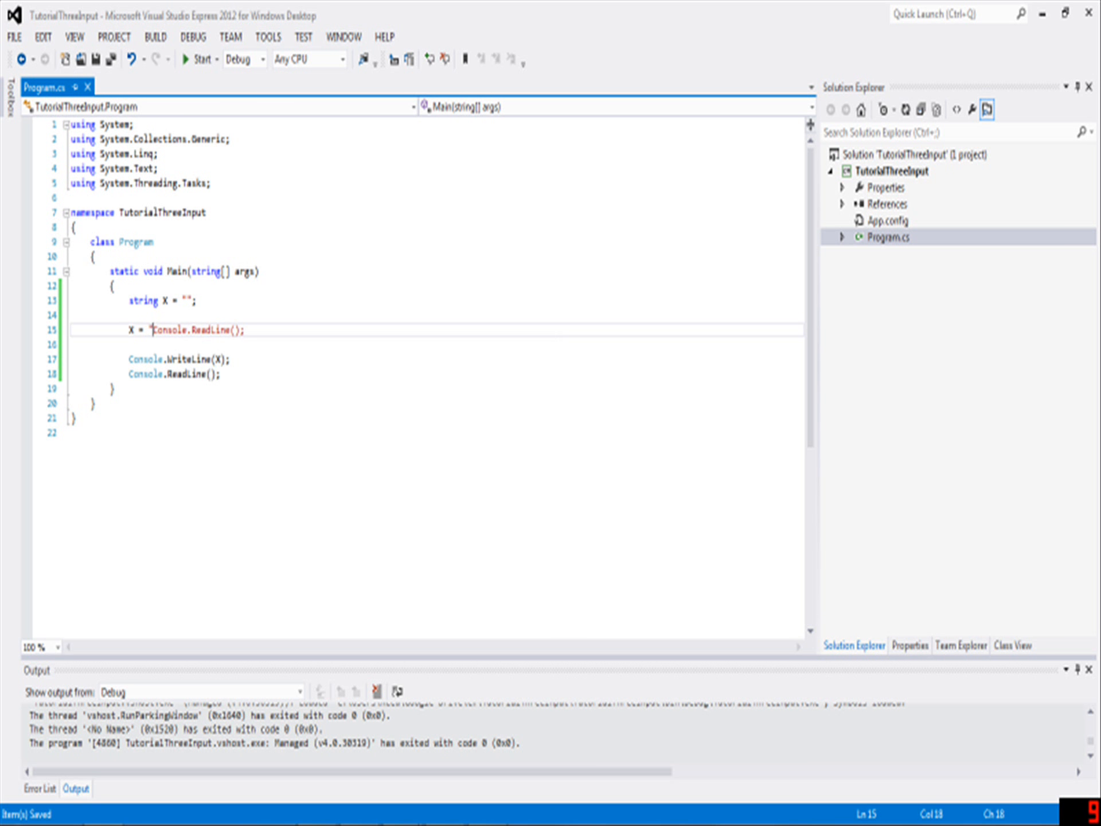
type("\"")
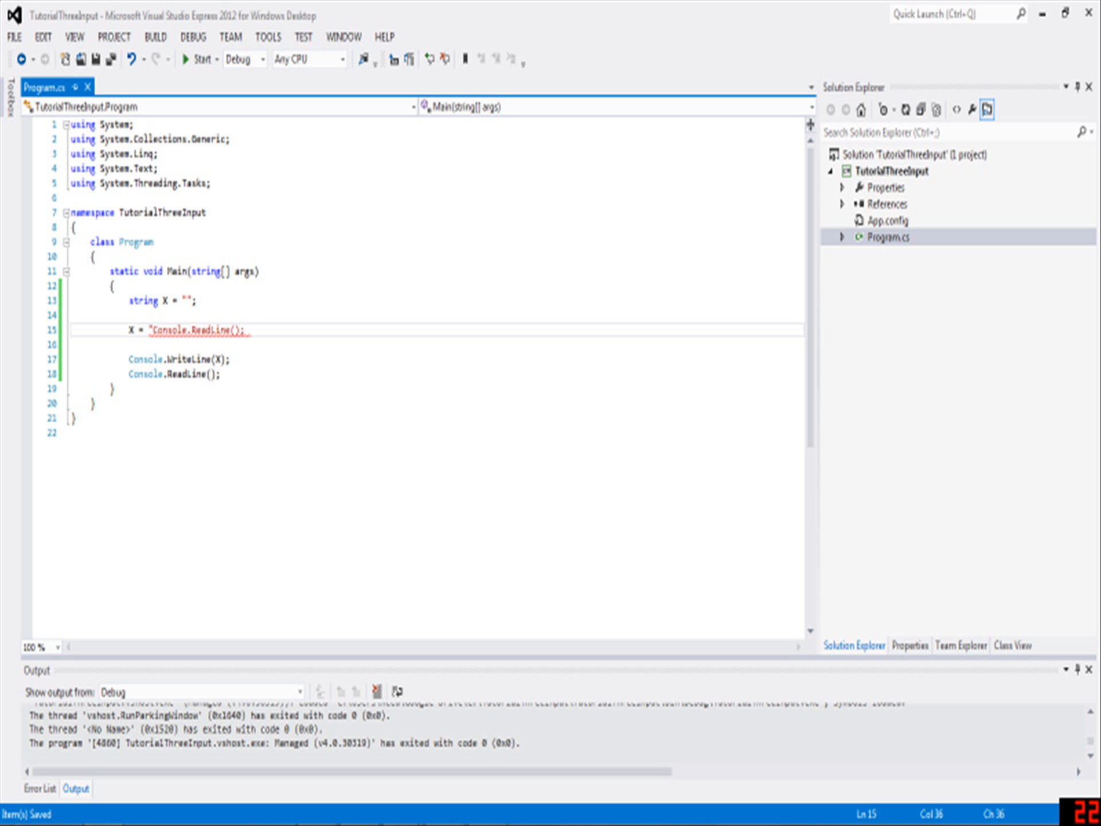
type("\"")
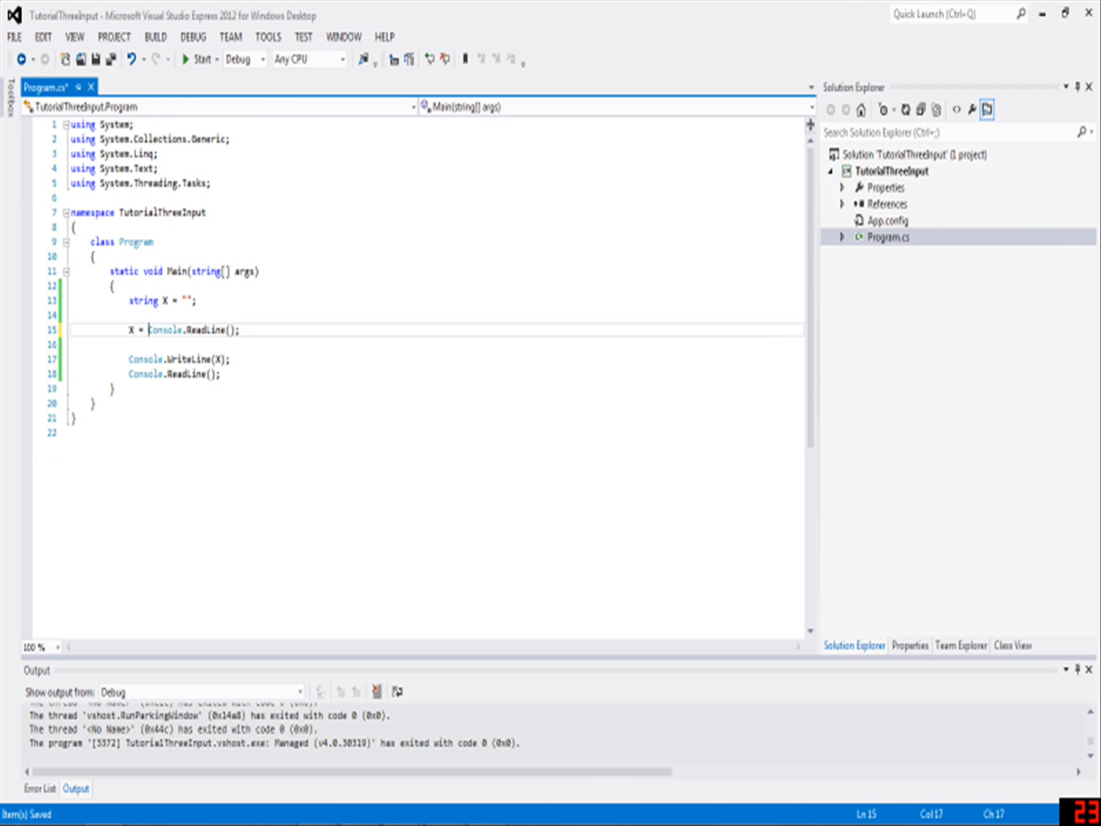
double_click(150, 329)
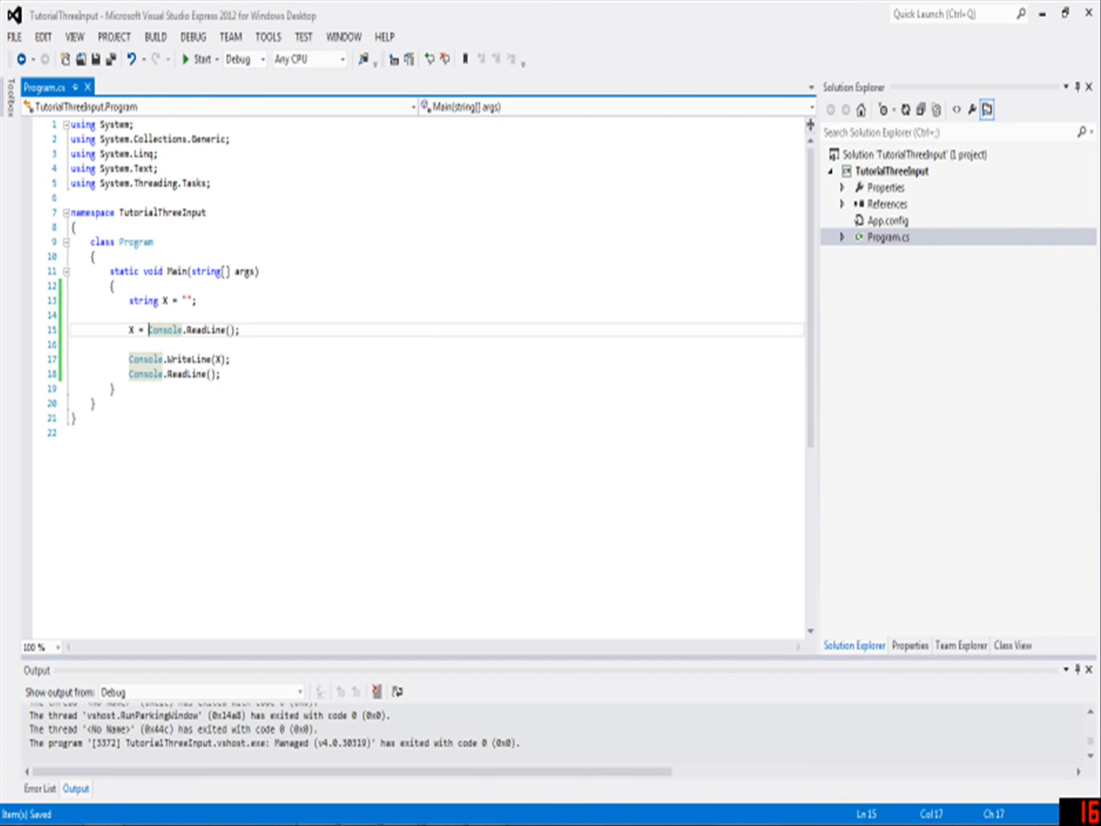
left_click_drag(150, 330, 238, 329)
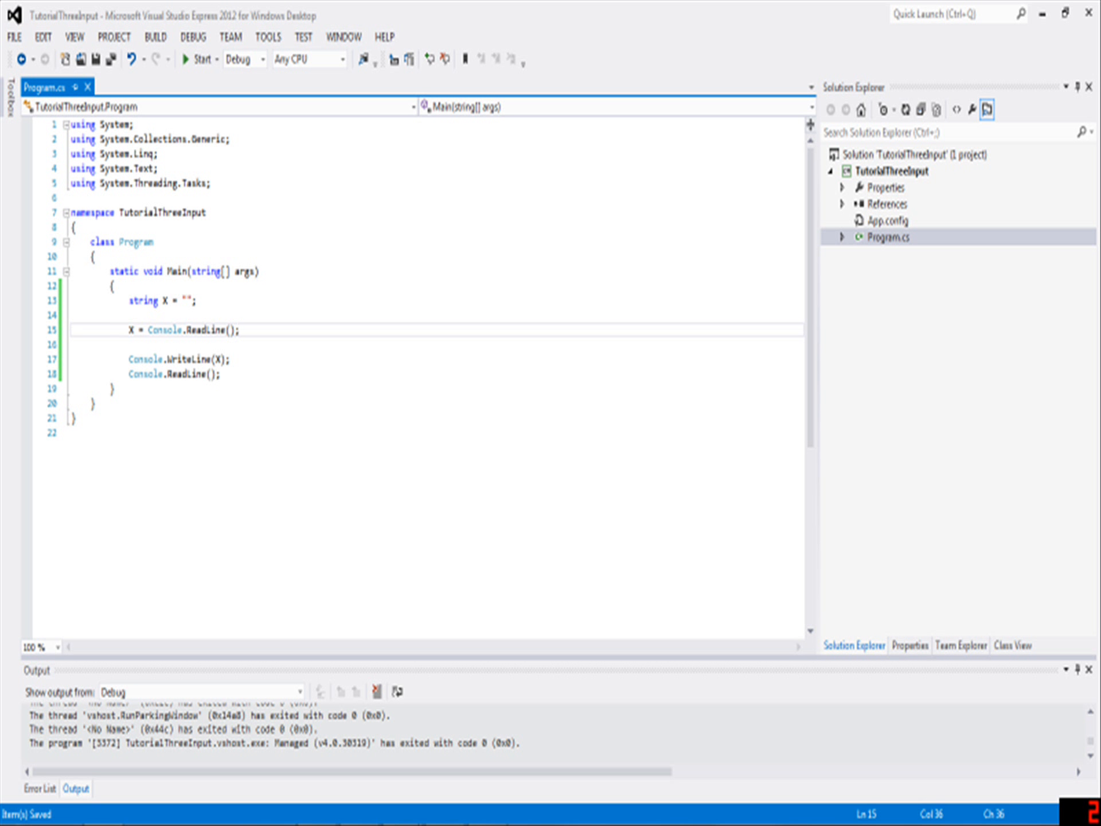
left_click(155, 36)
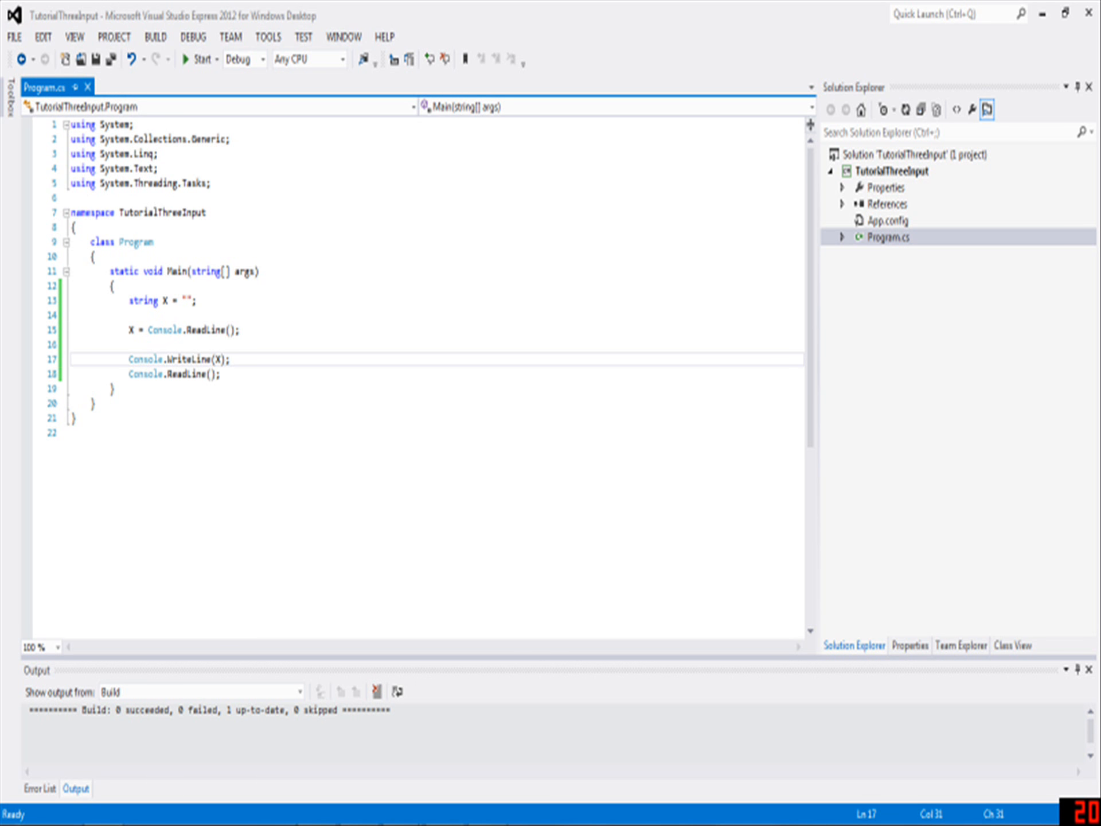
Change the output call to Console.WriteLine("Hello " + X + "!") and save
left_click(225, 359)
type("\"Hello: \" + ")
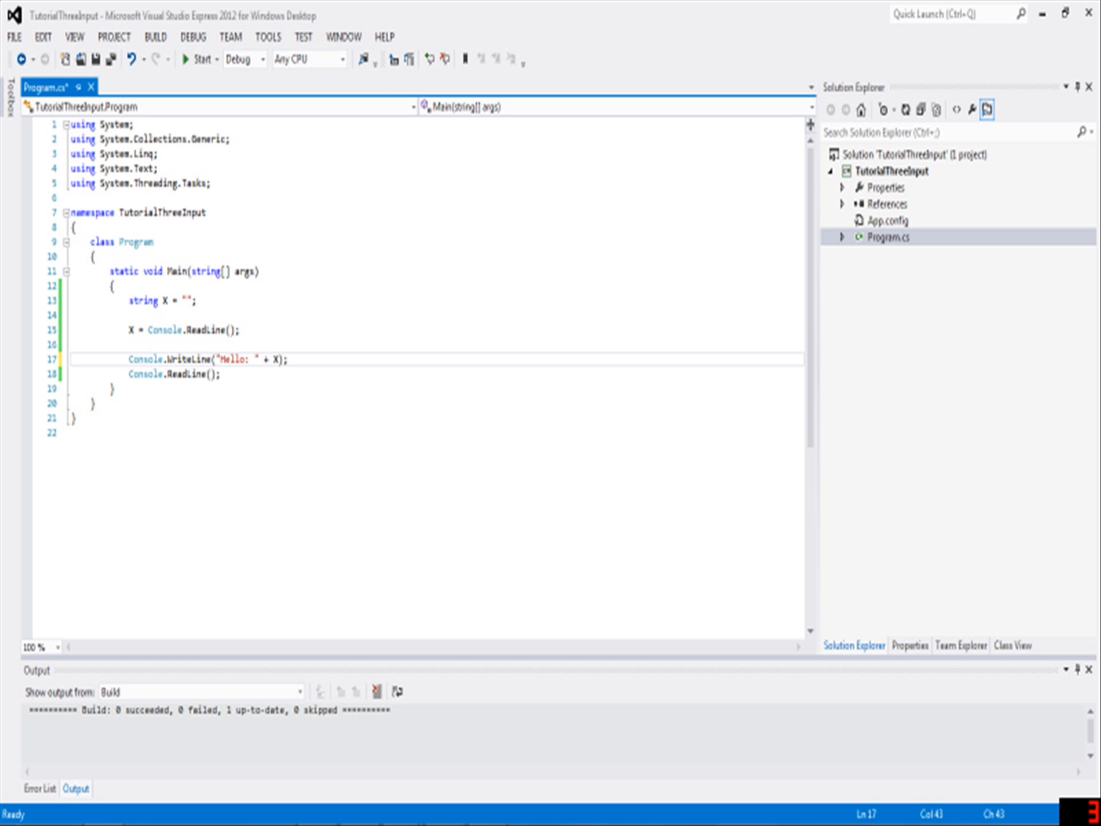
key("ctrl+s")
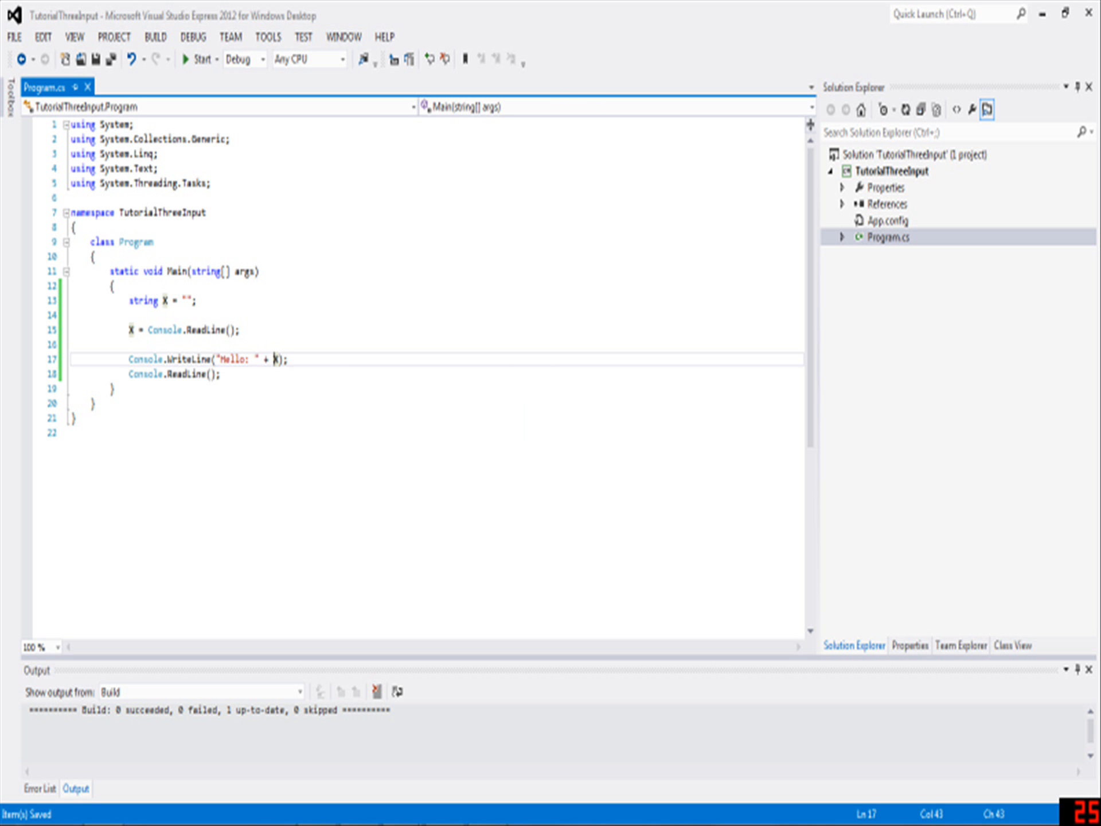
double_click(237, 359)
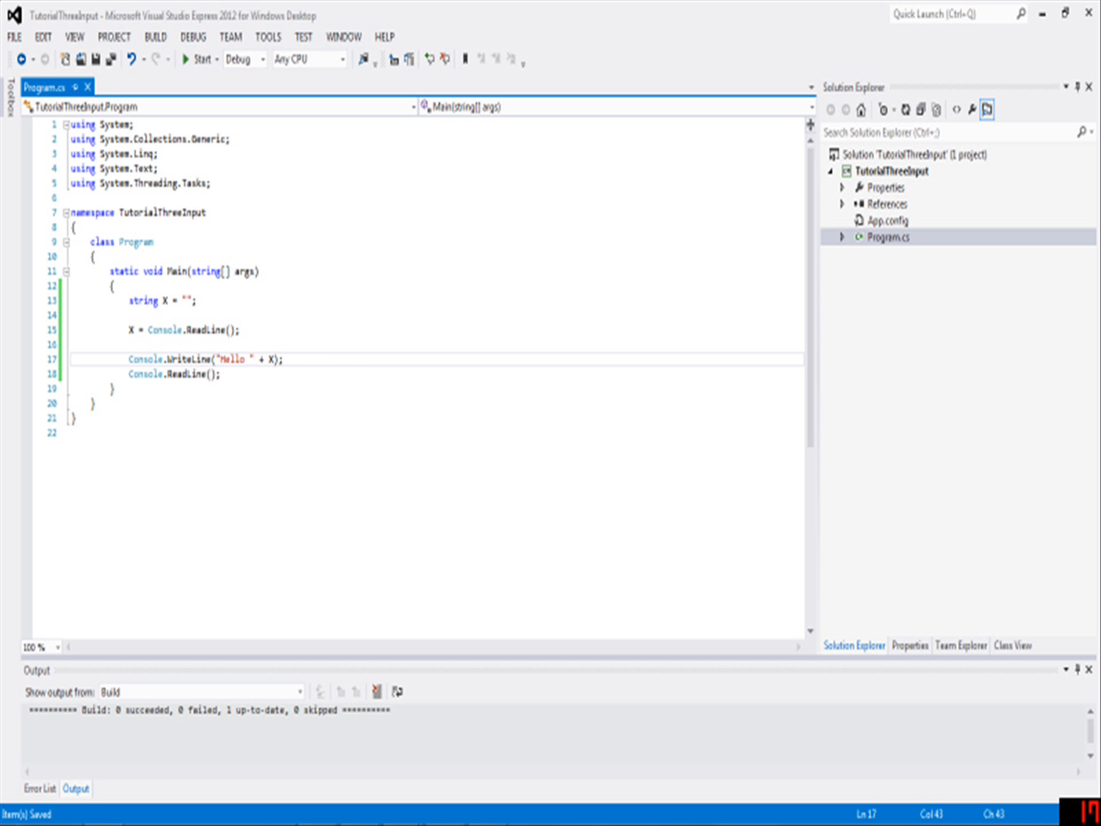
type("+ \"!\"")
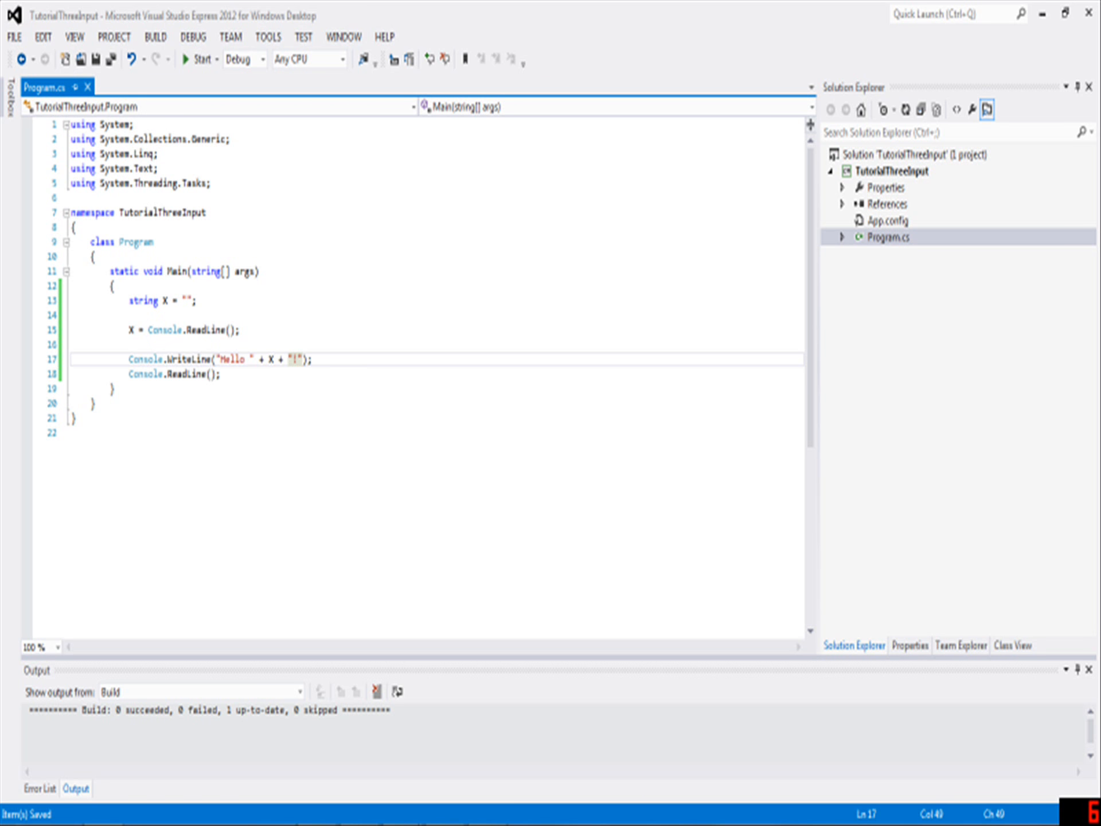
Run the program to test the greeting and stop it
left_click(201, 59)
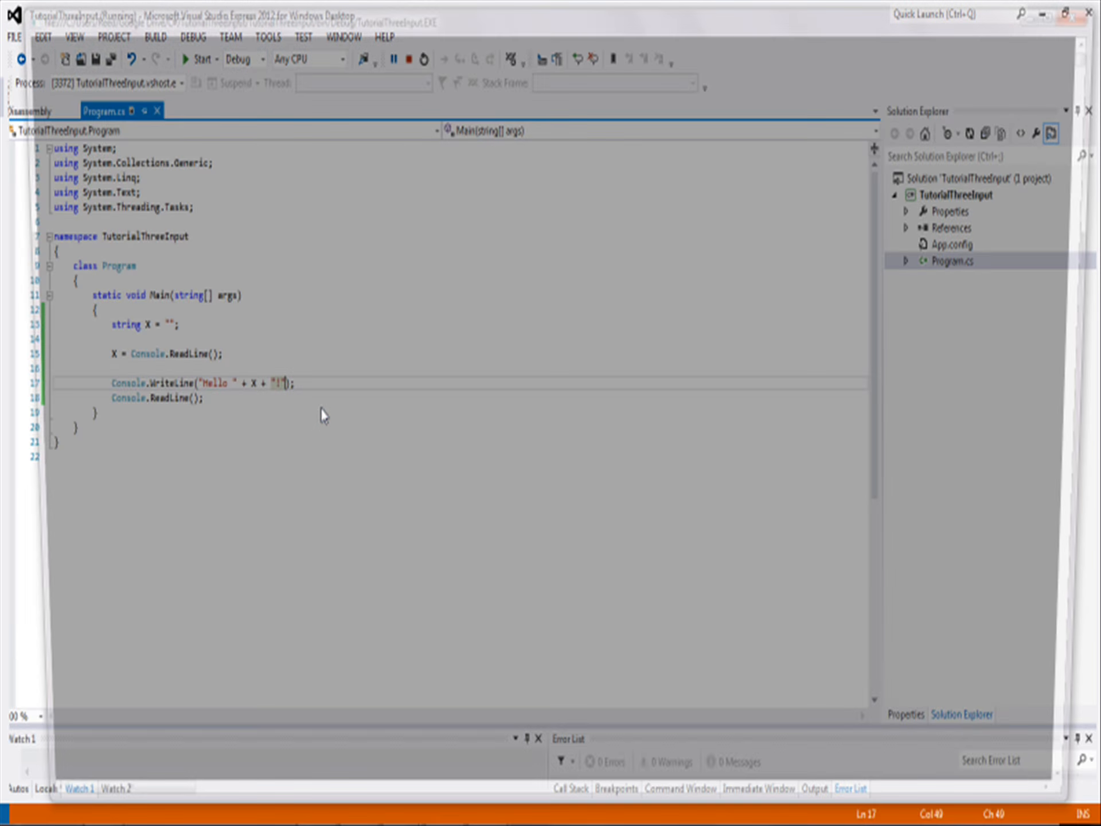
left_click(198, 59)
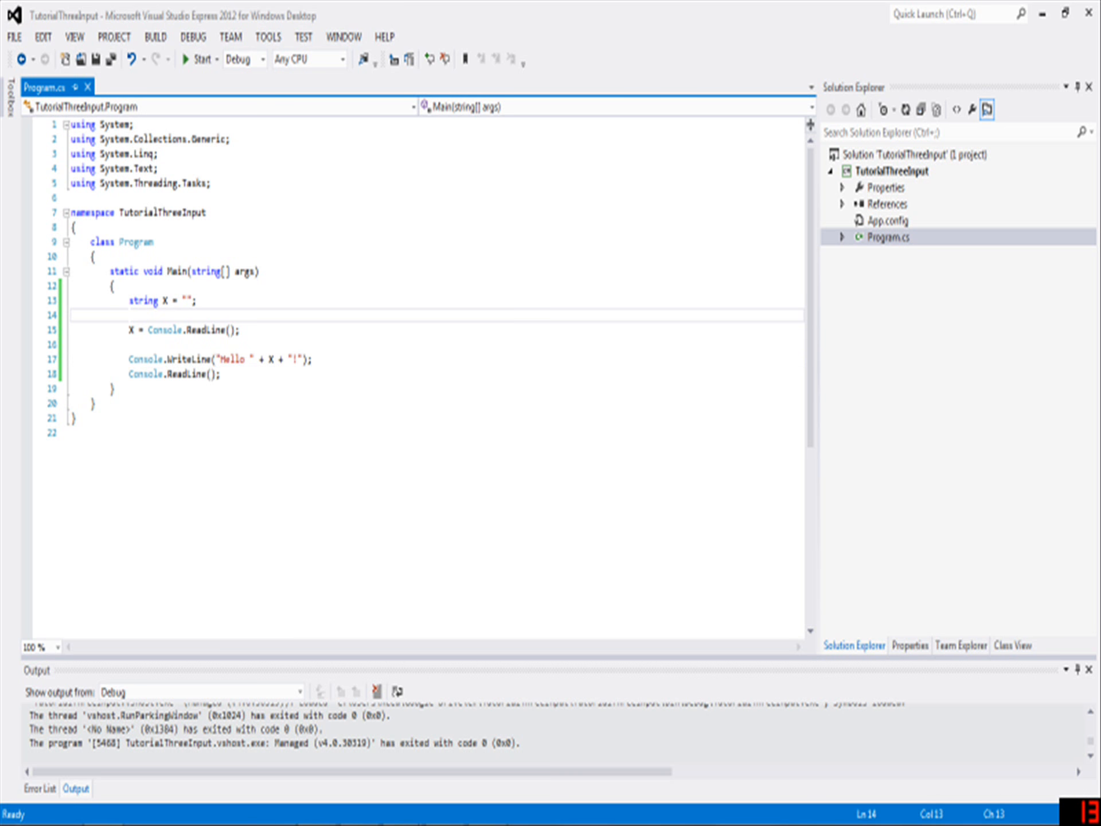
Add Console.WriteLine("What is your name?"); before reading X
type("Consol")
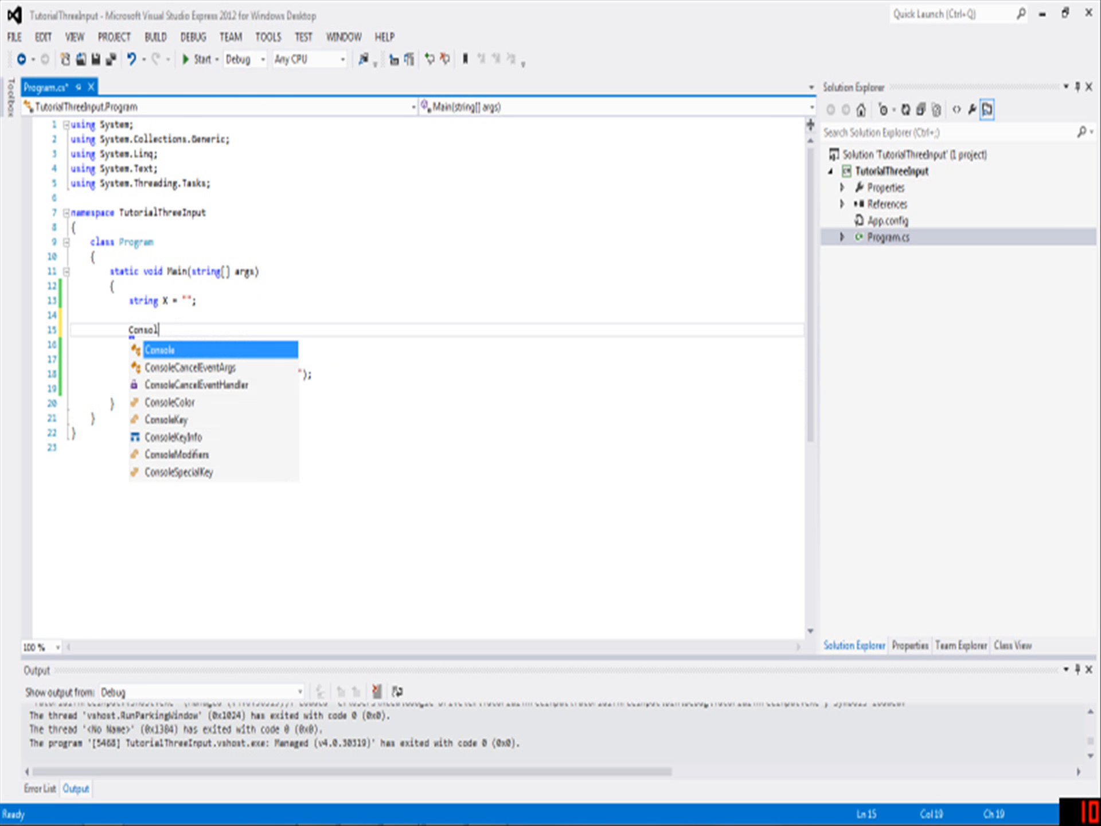
type(".WriteLine(\"What is")
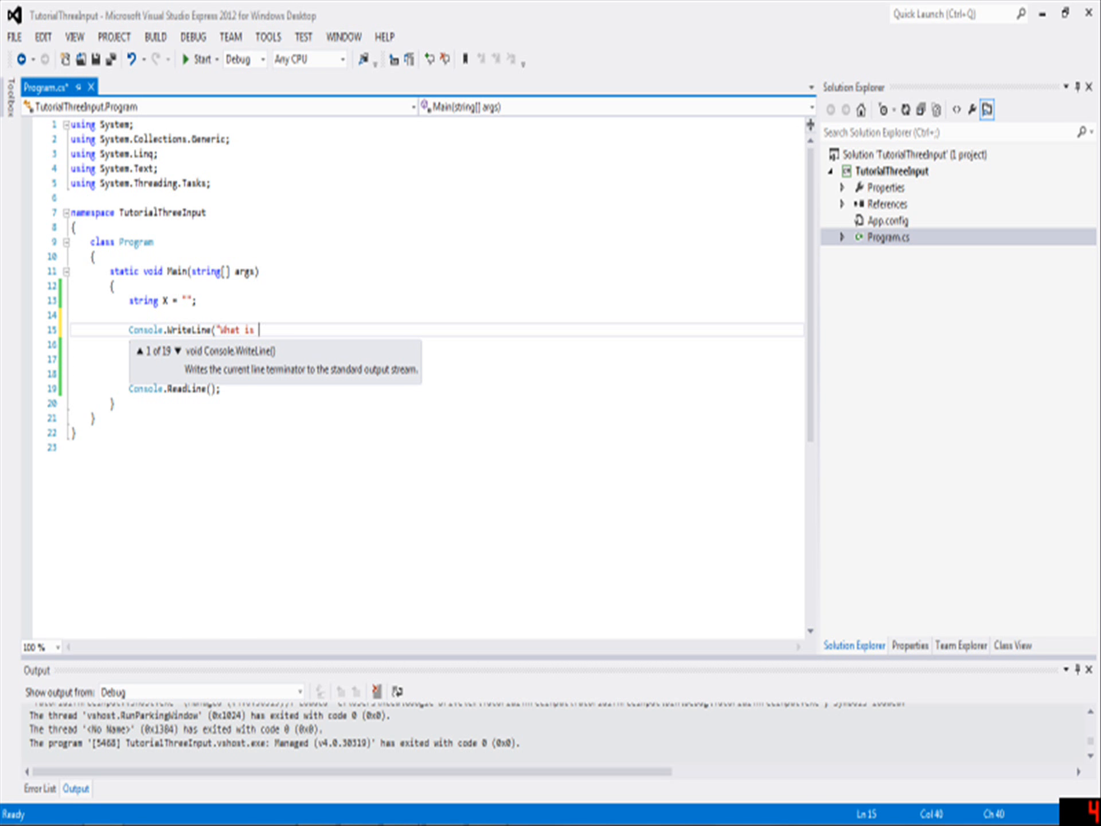
type("your name?\");")
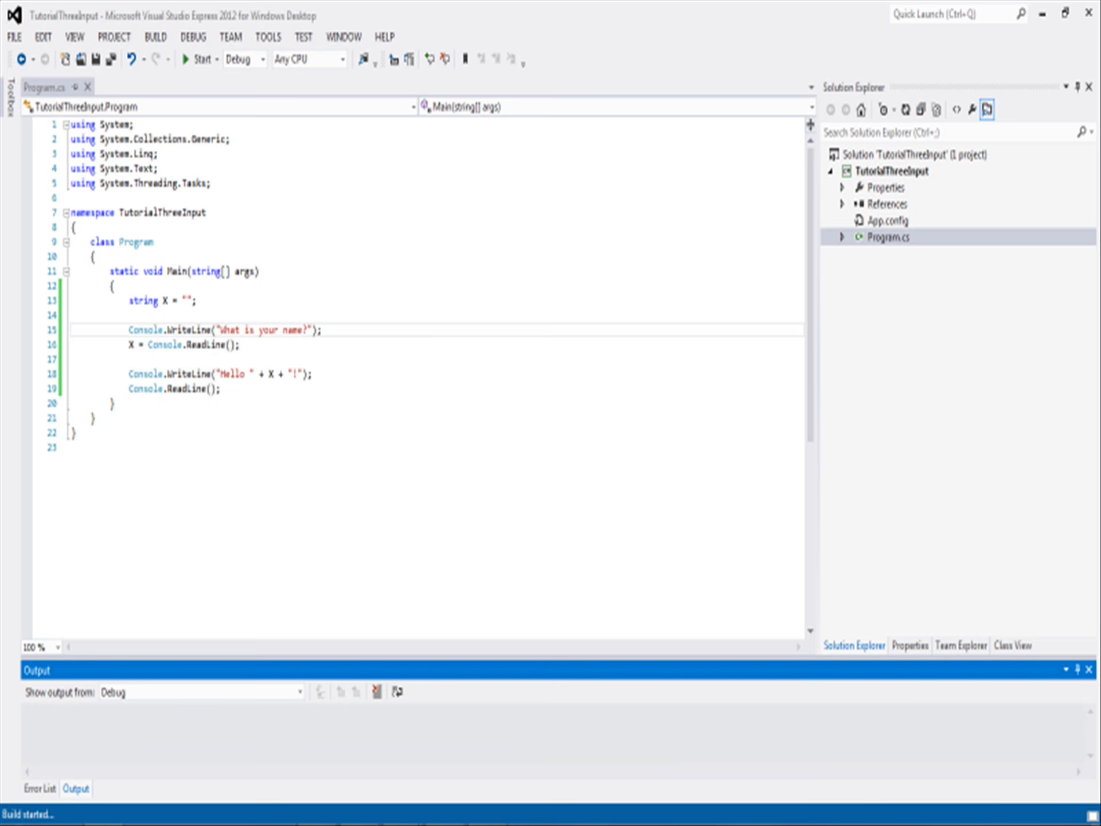
Run the program and answer the prompt with John
left_click(200, 59)
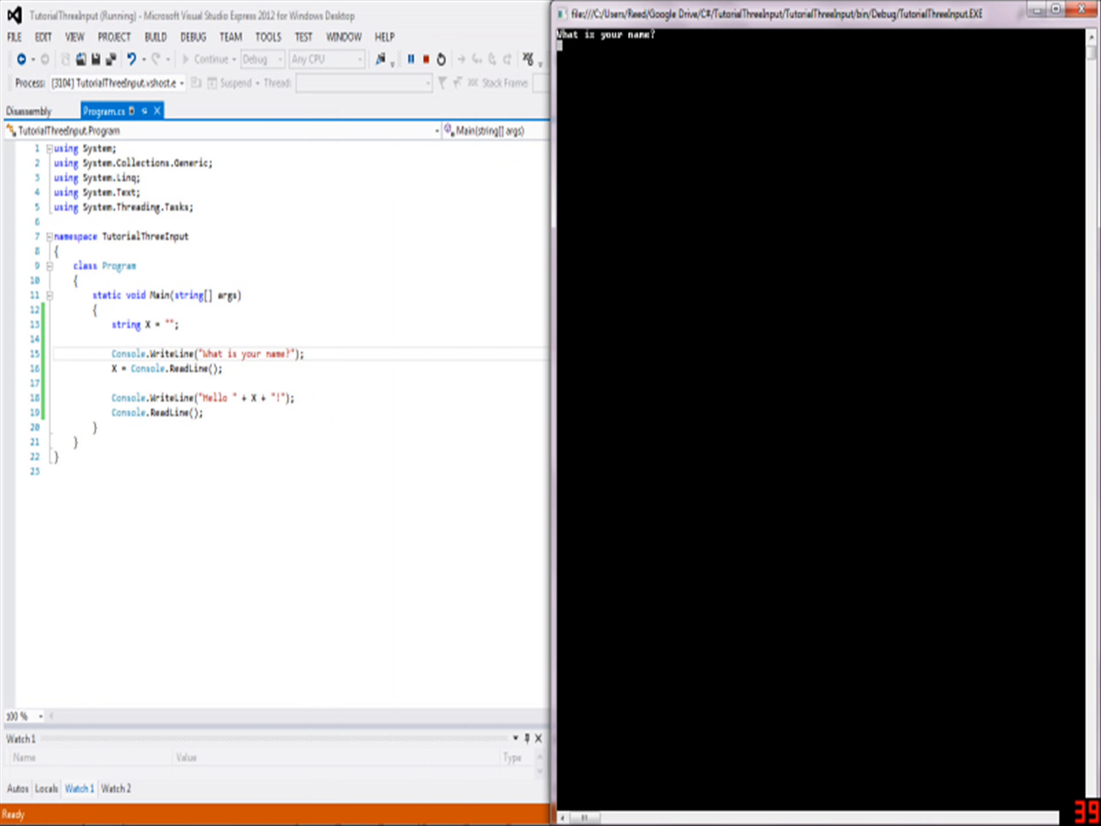
type("John")
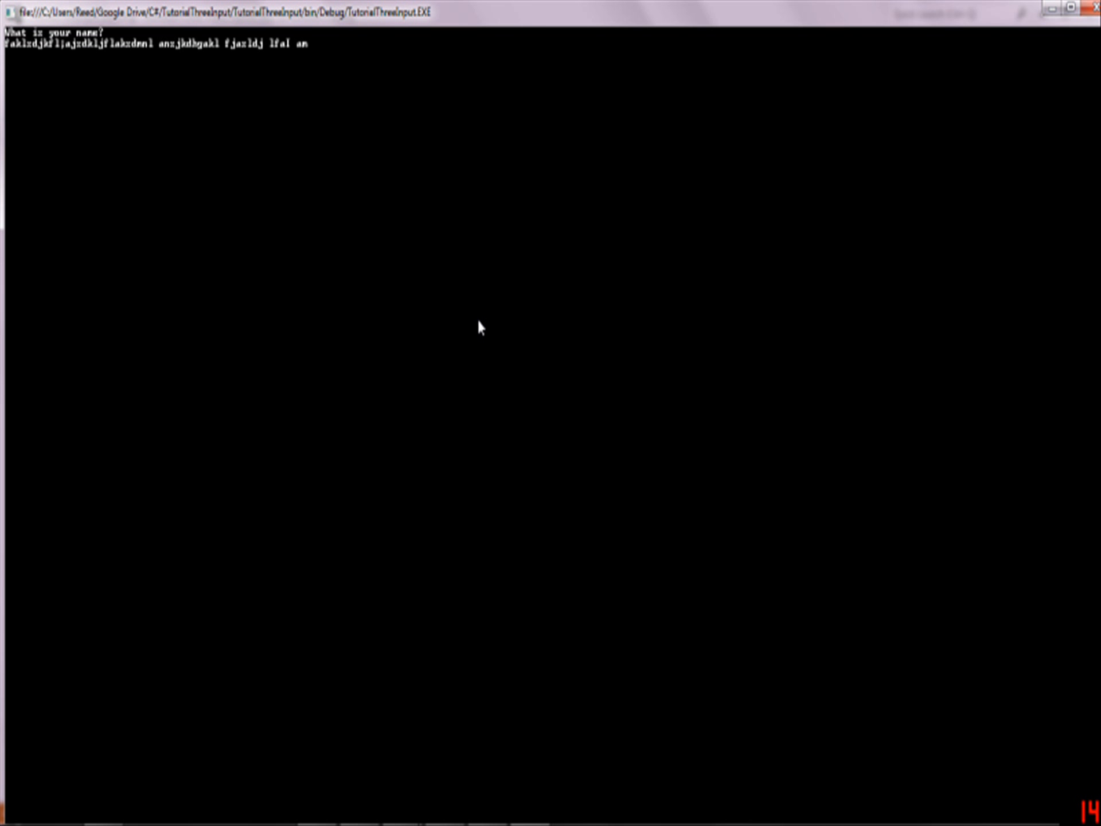
key("enter")
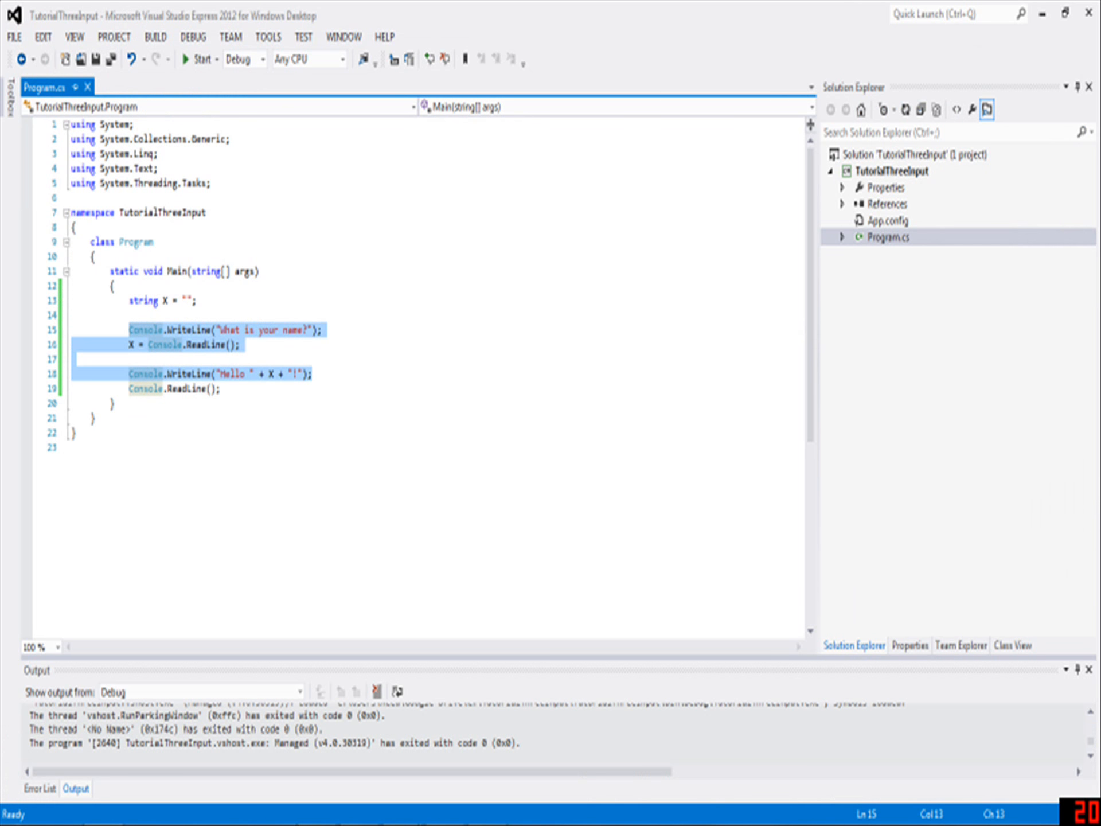
Delete the "What is your name?" text from the prompt's WriteLine string
left_click(314, 373)
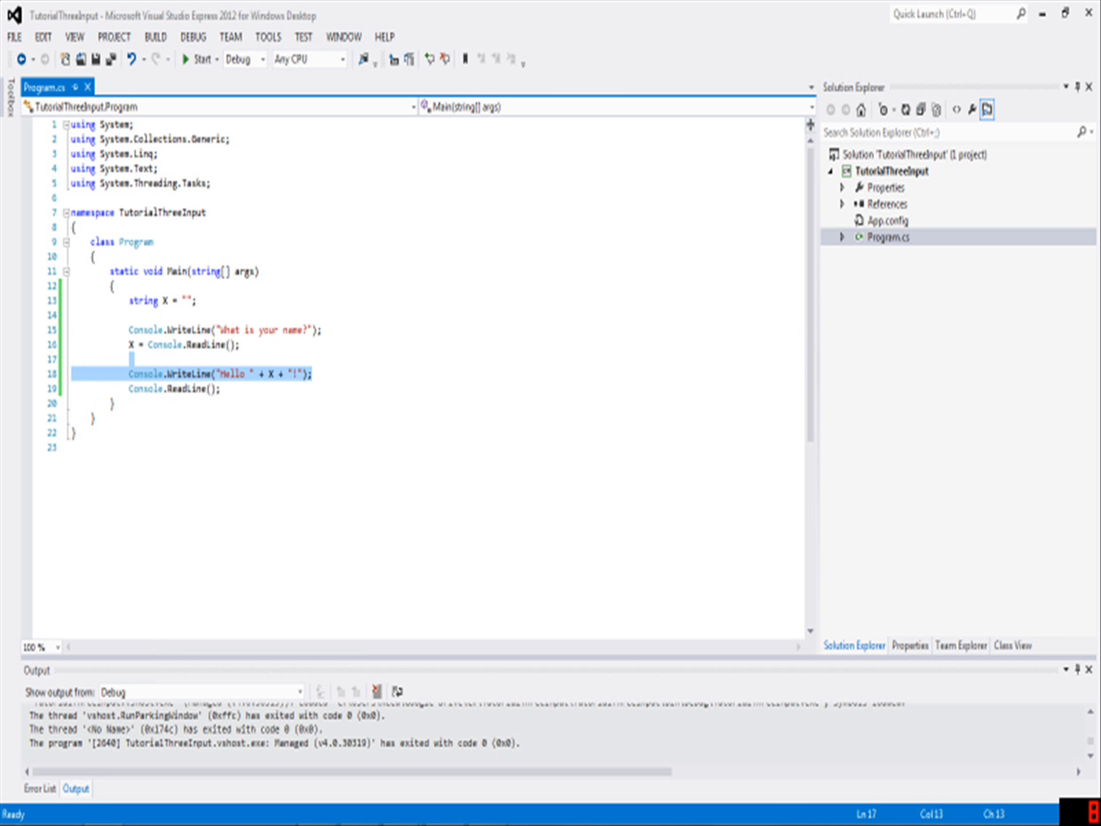
mouse_move(226, 329)
type("E")
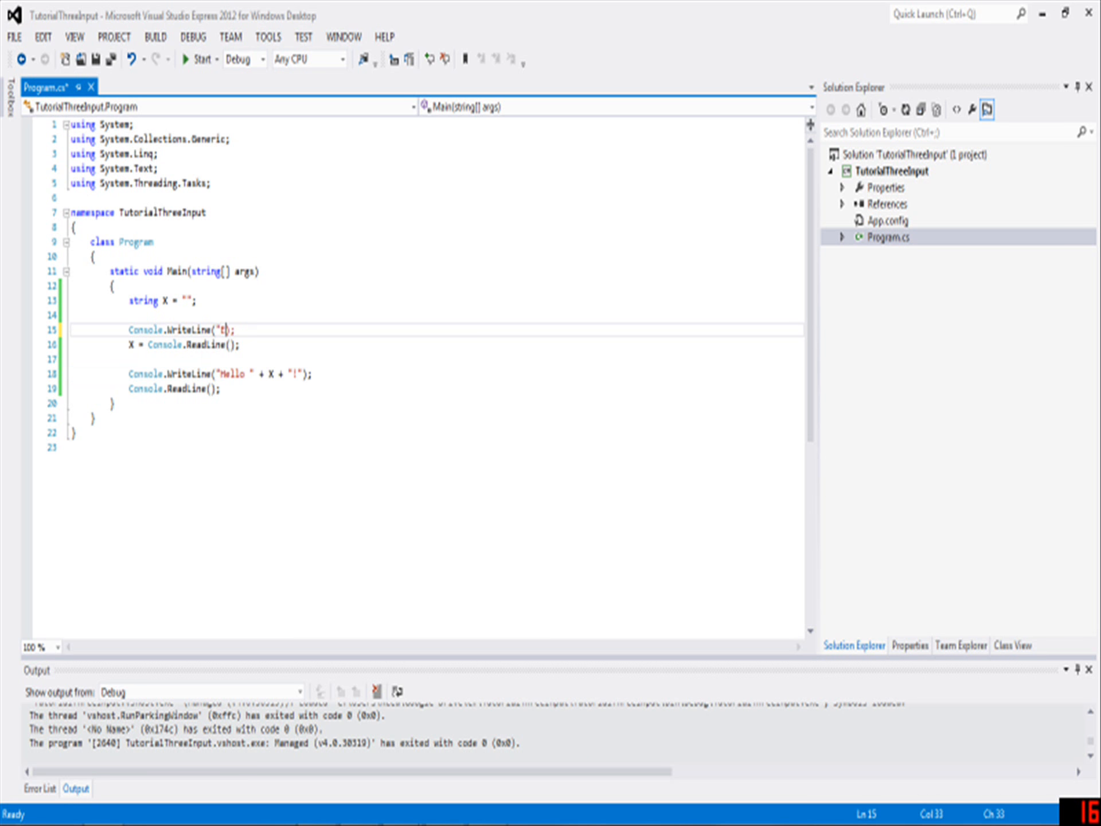
key("backspace")
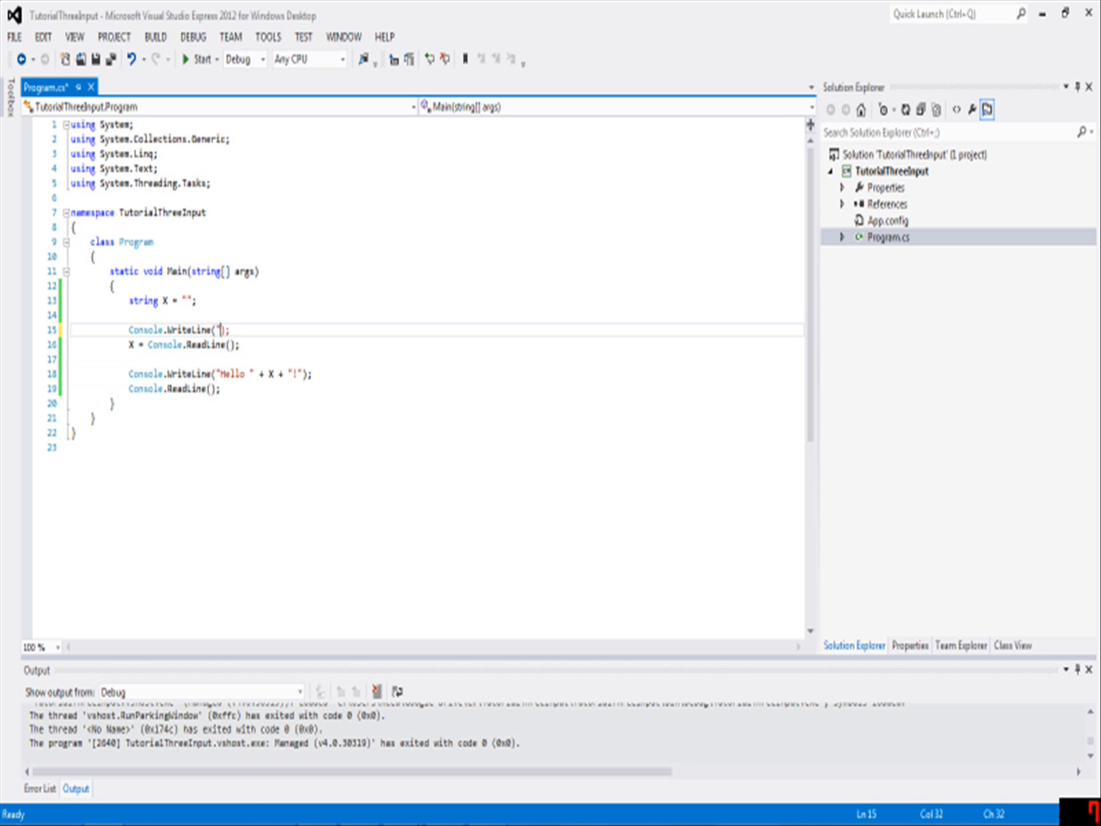